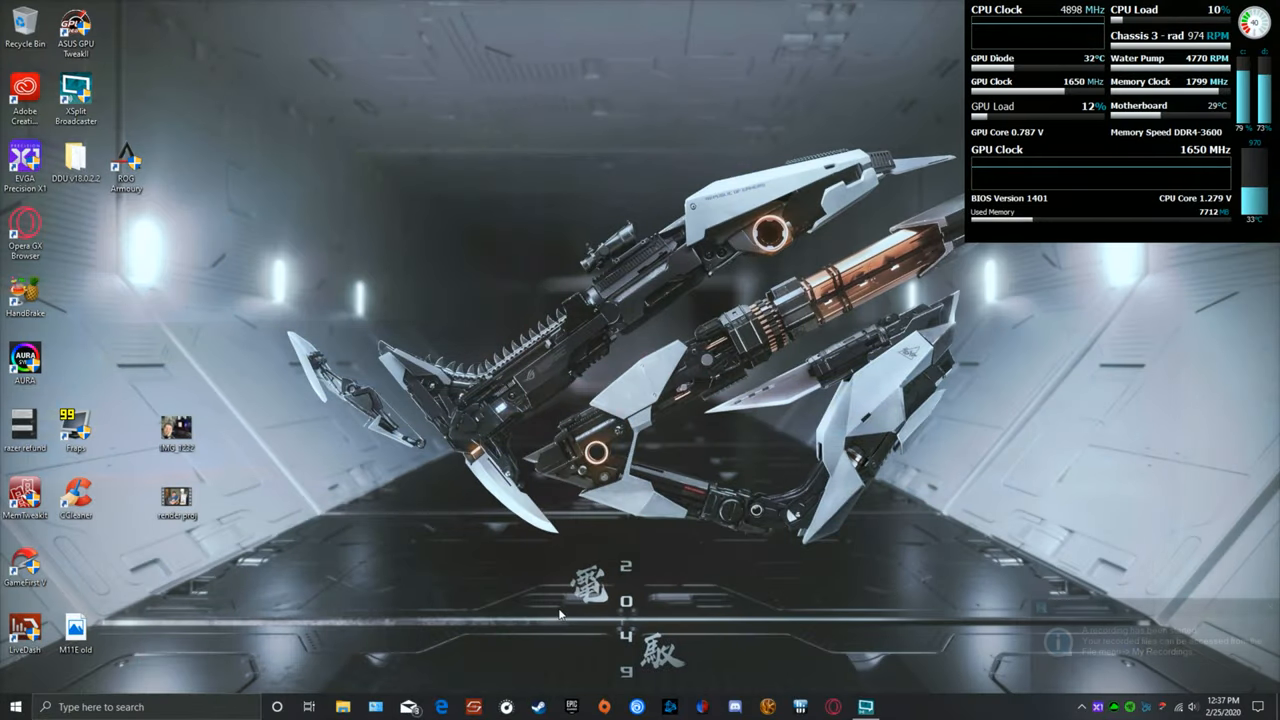
mouse_move(480, 636)
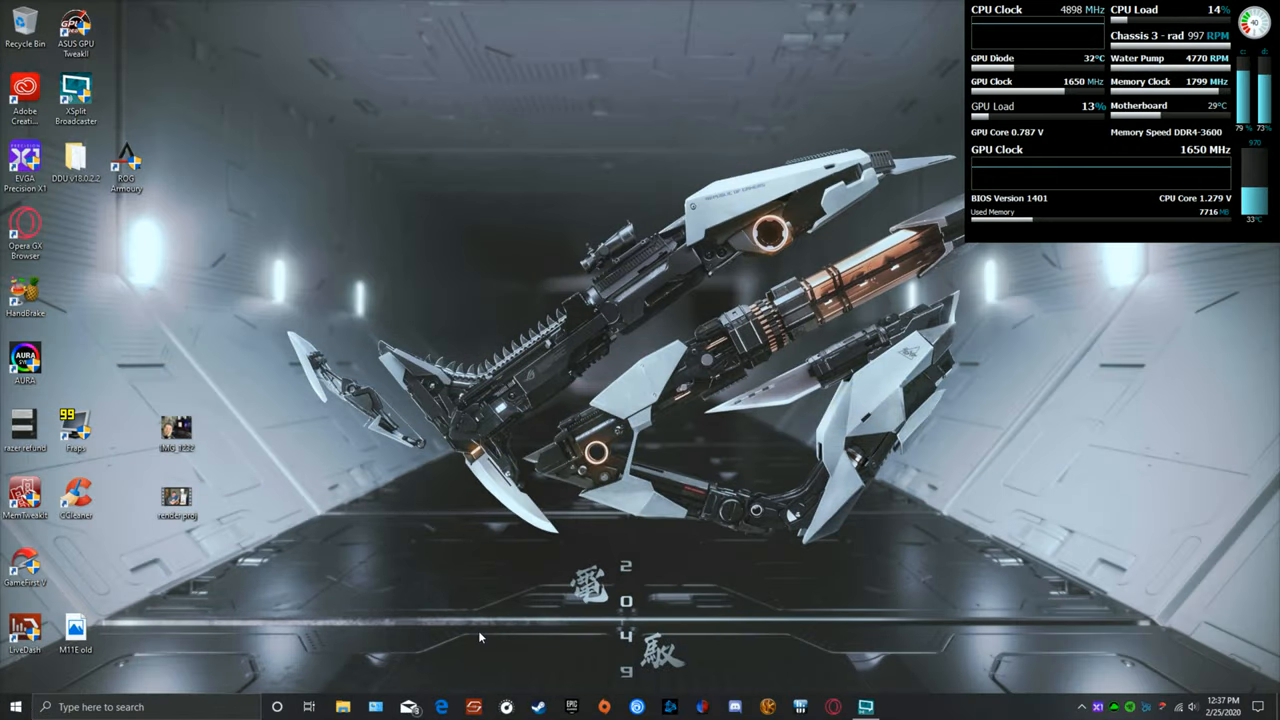
Bring up Firefox showing the Wagnardsoft forum post for DDU V18.0.2.2
left_click(440, 708)
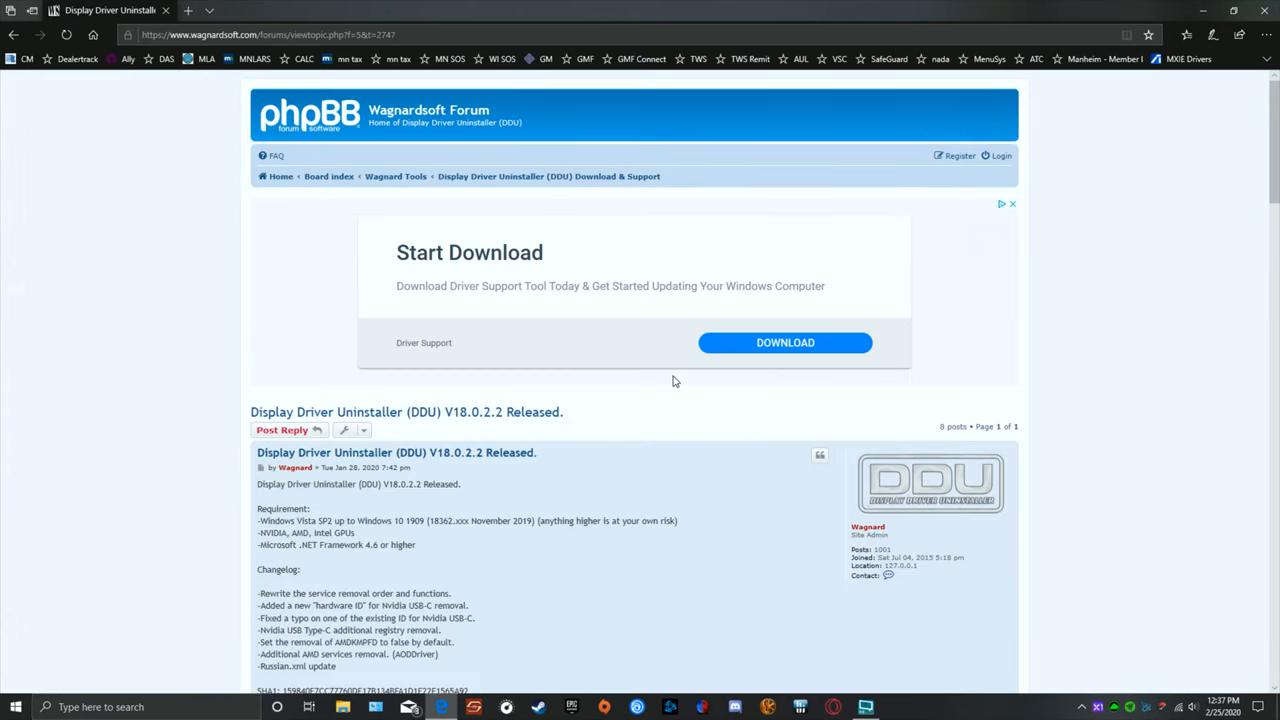
mouse_move(660, 352)
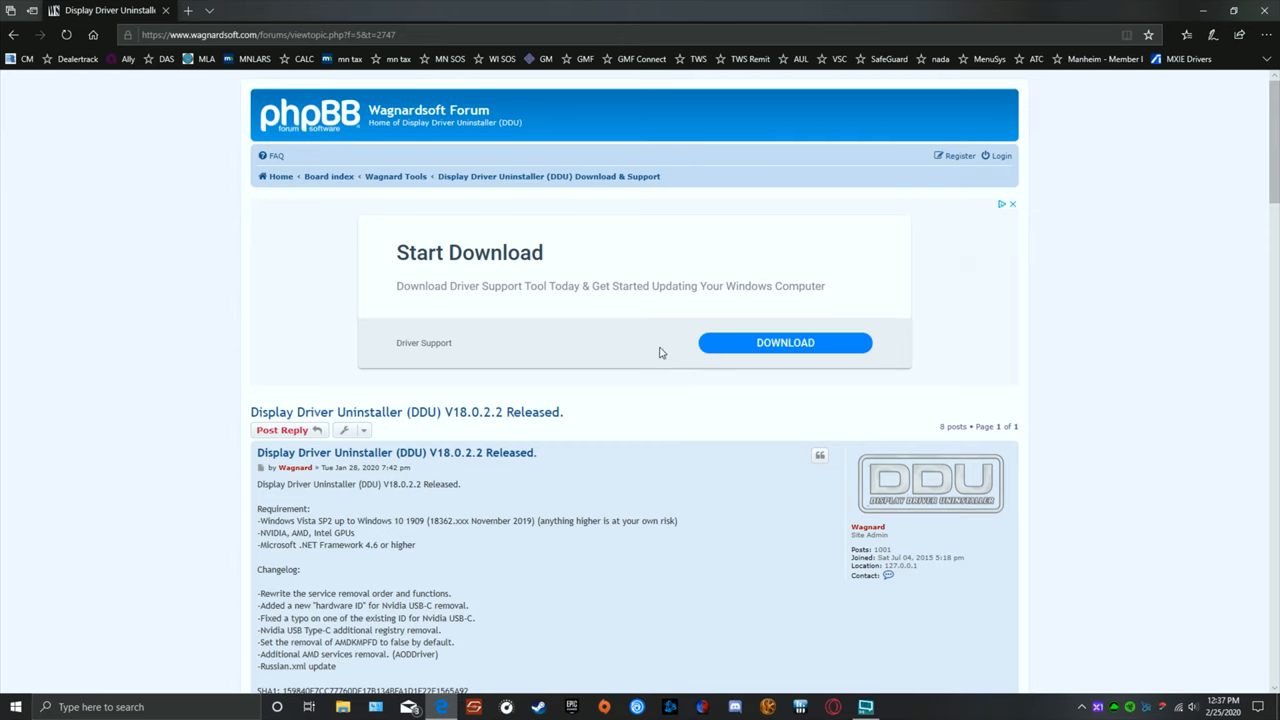
Follow the ddu-guide-tutorial link to Step 1 and go to AMD's driver download site
scroll("down", 3)
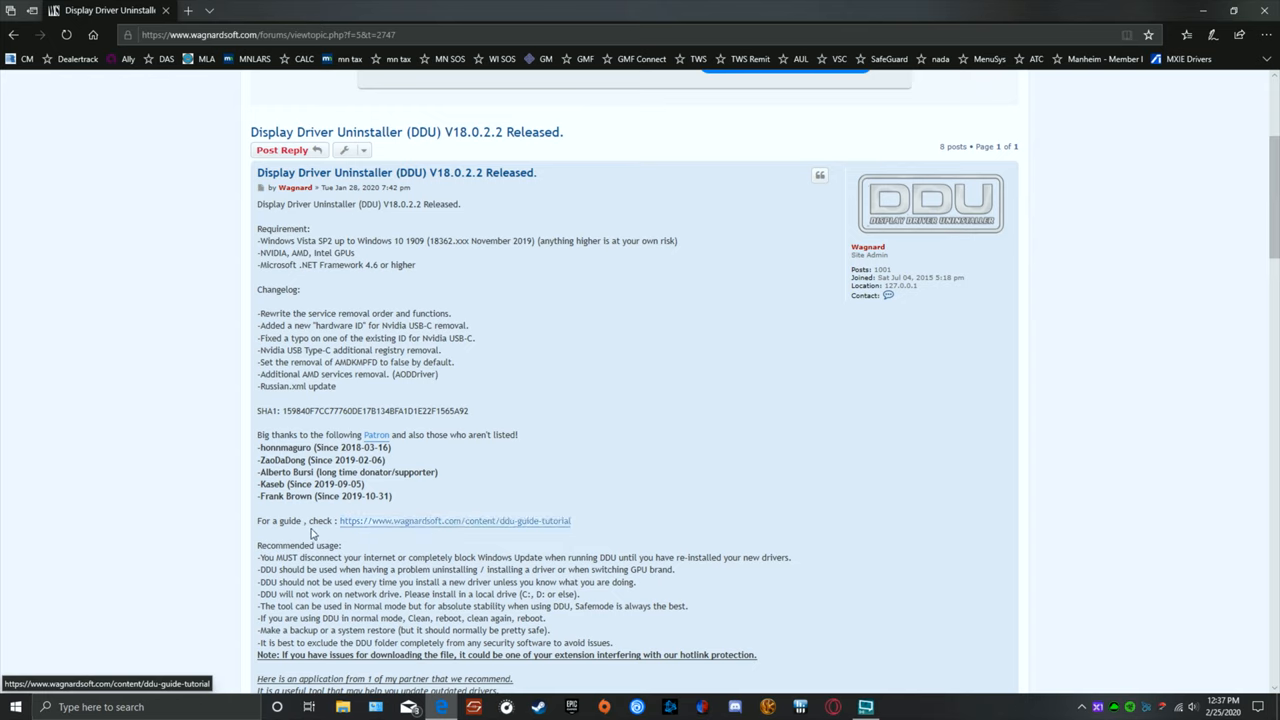
mouse_move(436, 520)
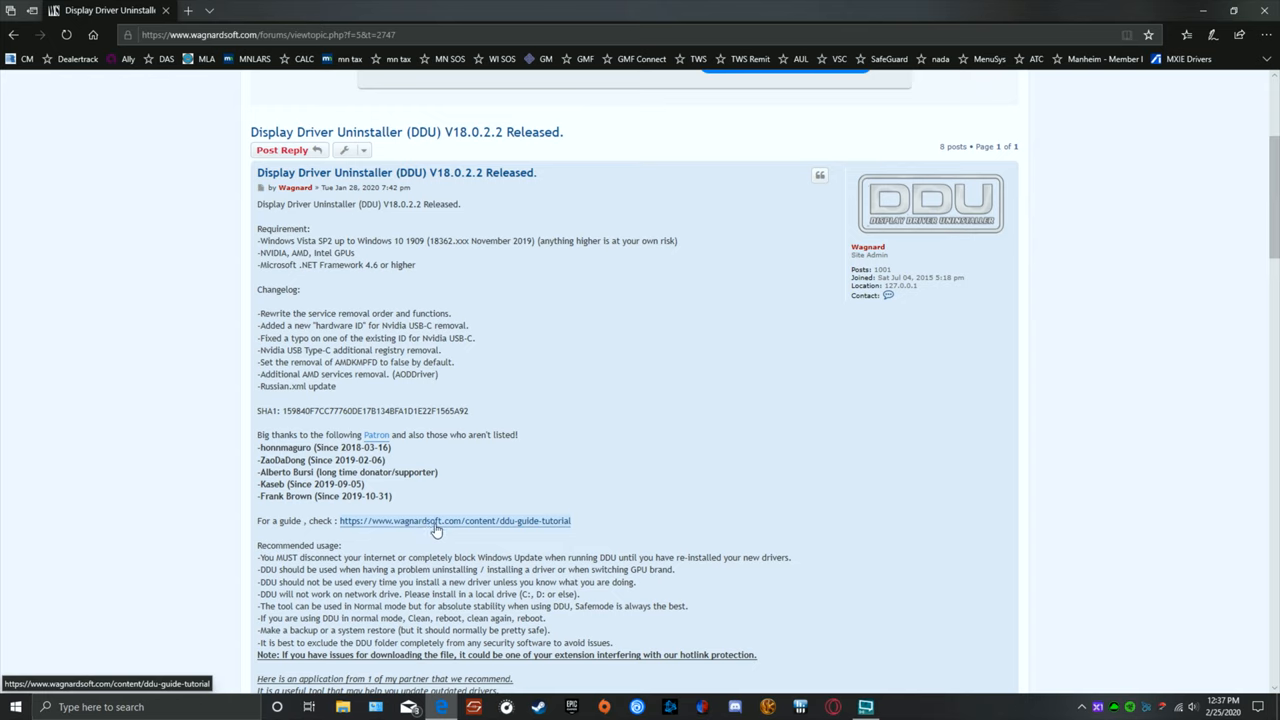
left_click(454, 520)
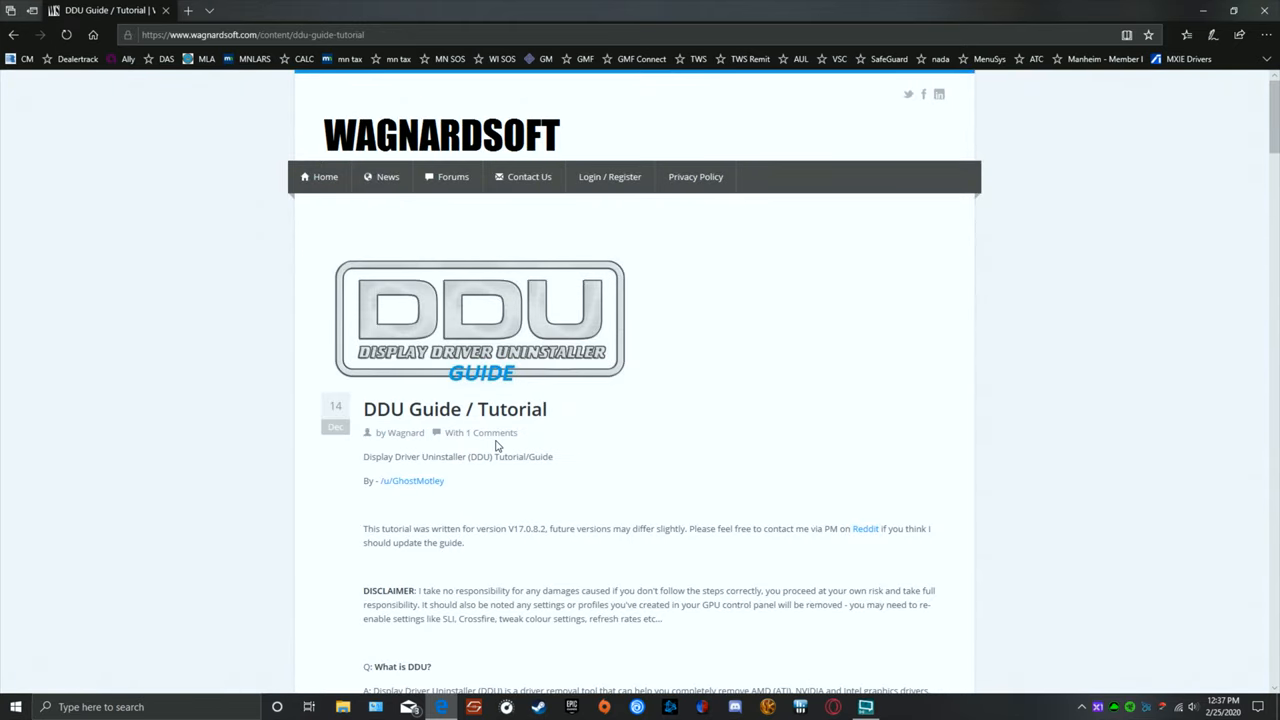
scroll("down", 3)
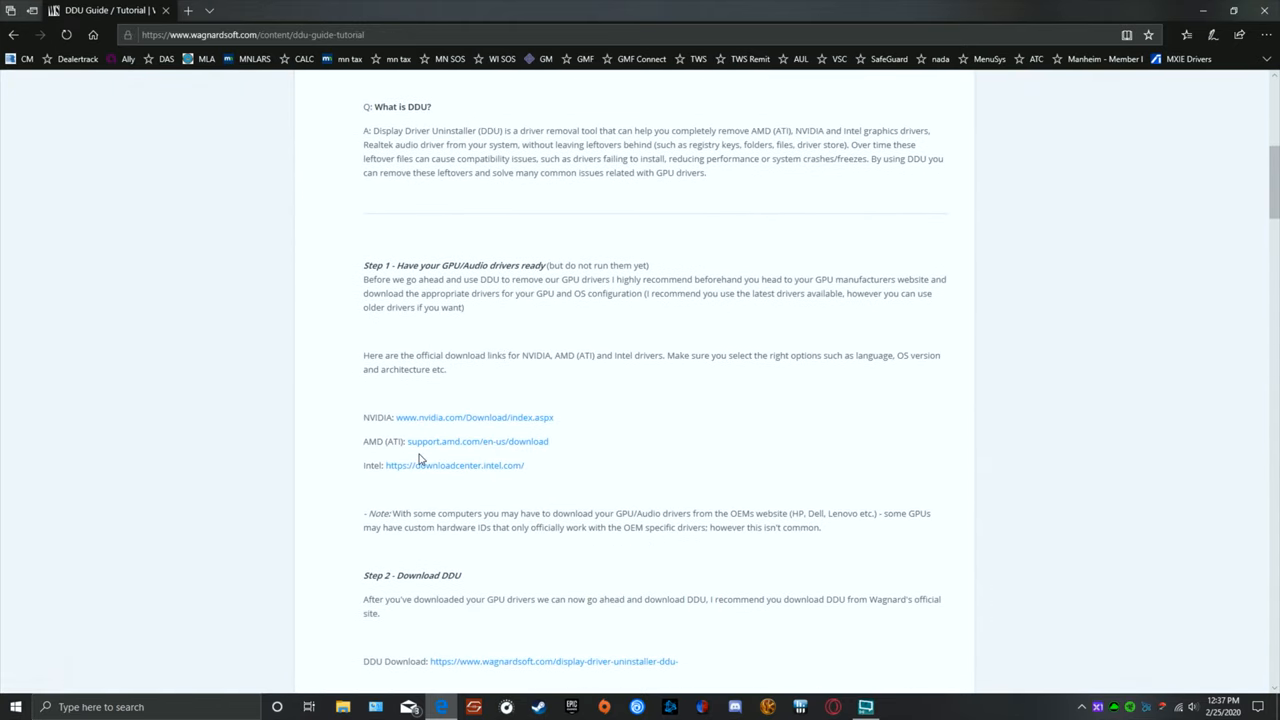
left_click(476, 442)
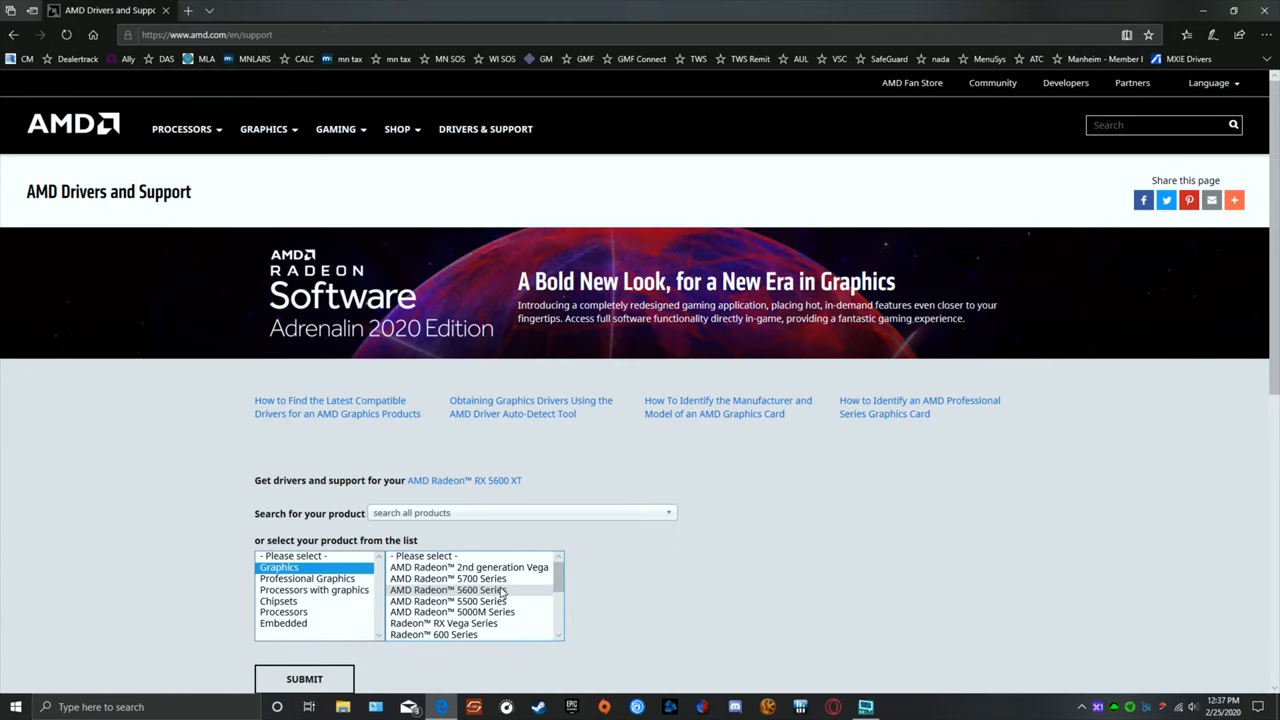
Select Radeon RX 5600 Series > RX 5600 XT and expand its Windows 10 64-Bit driver section
left_click(448, 588)
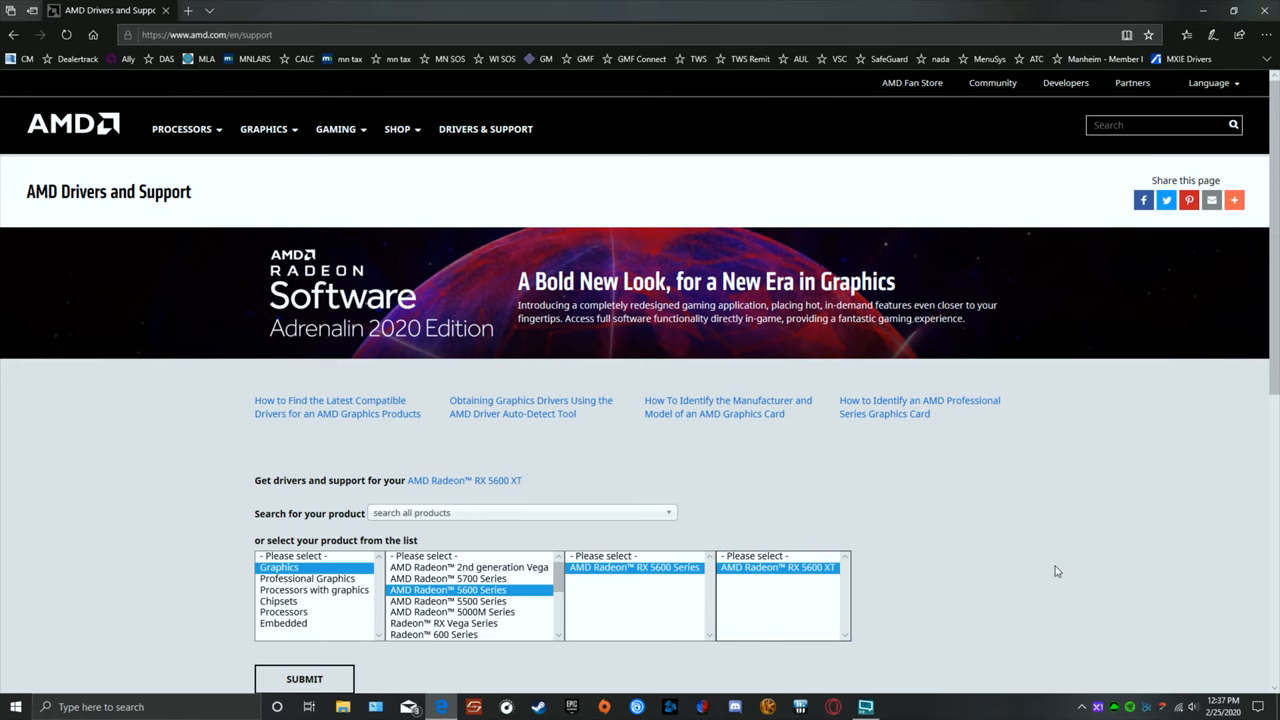
left_click(304, 678)
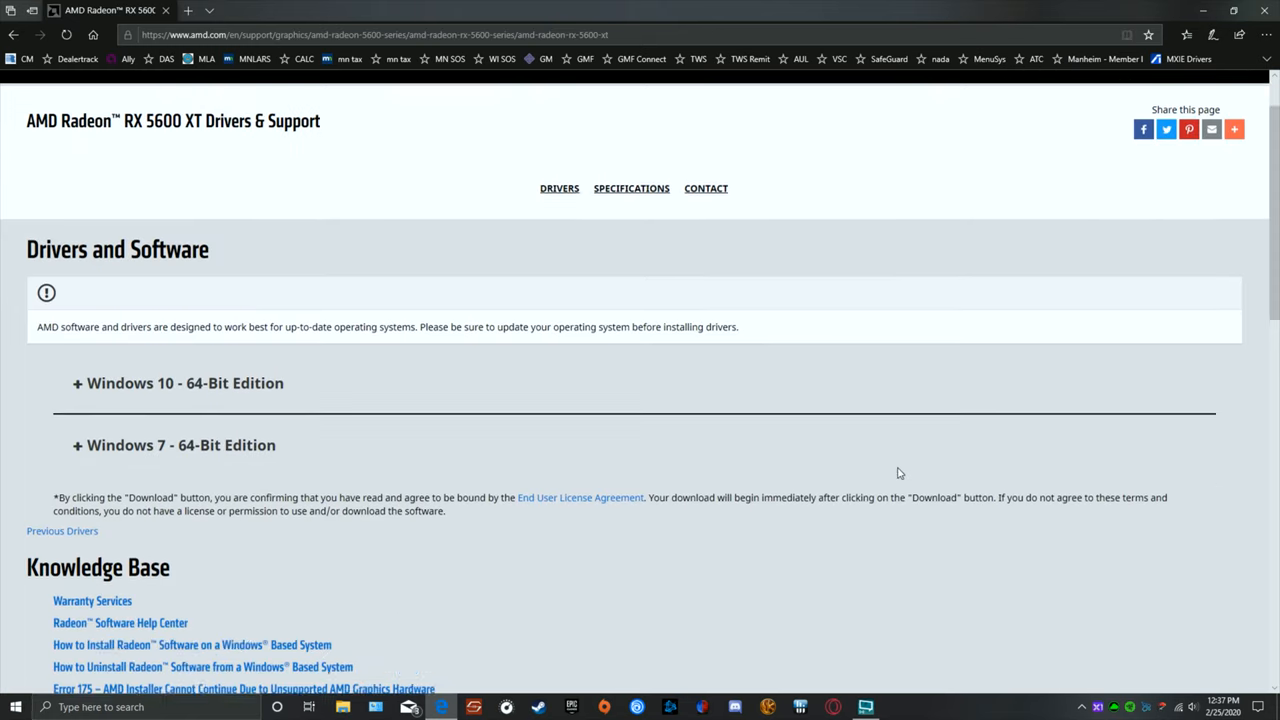
scroll("down", 3)
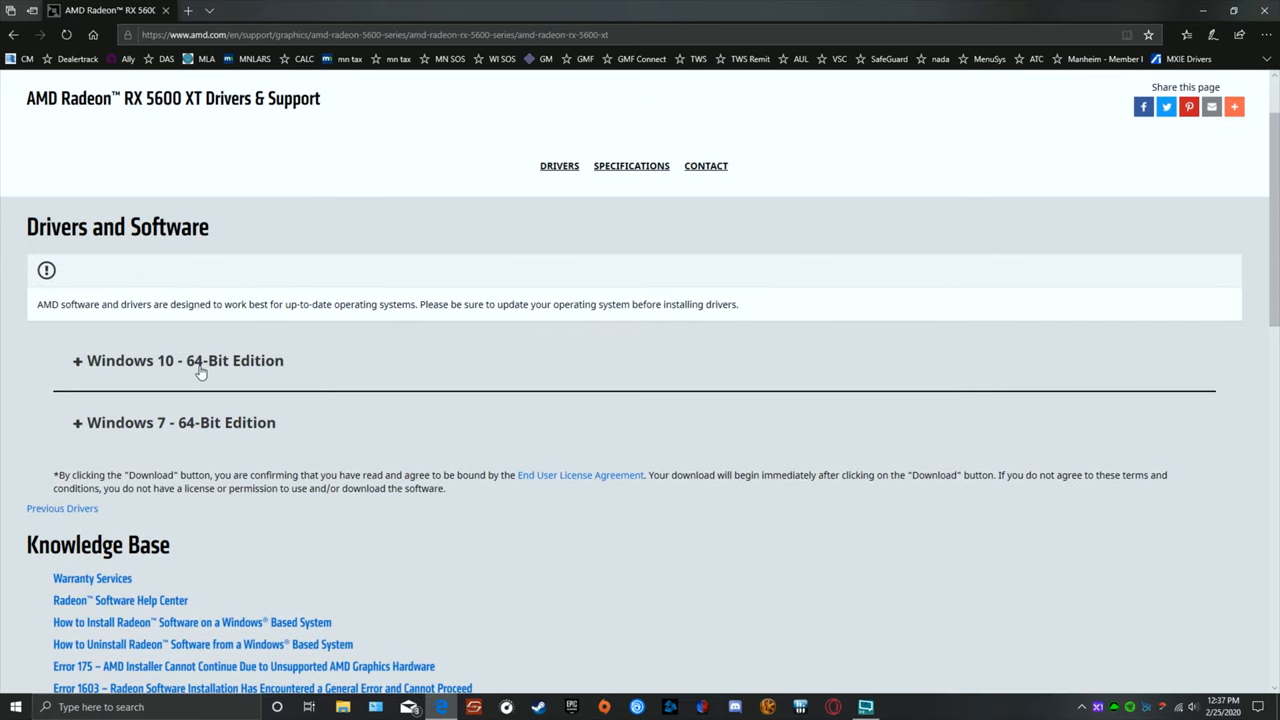
left_click(184, 360)
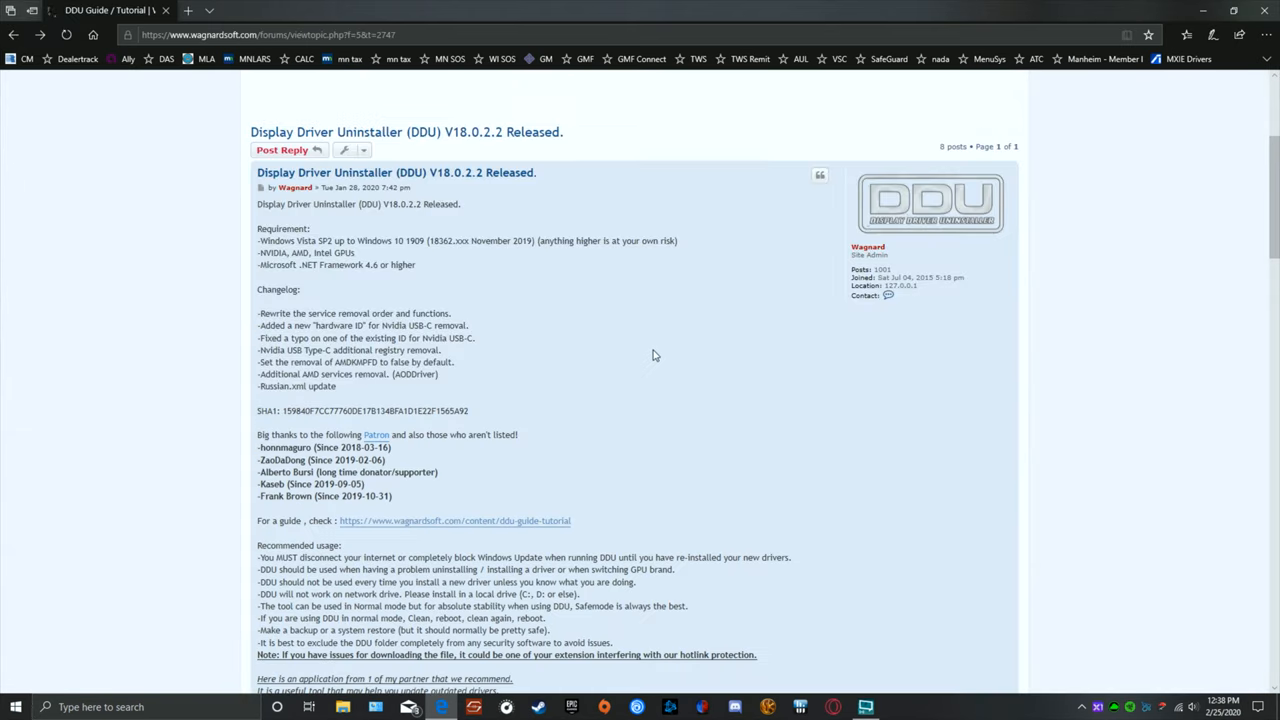
Start the DDU download from the ***Official Download Here*** link in the release post
scroll("down", 3)
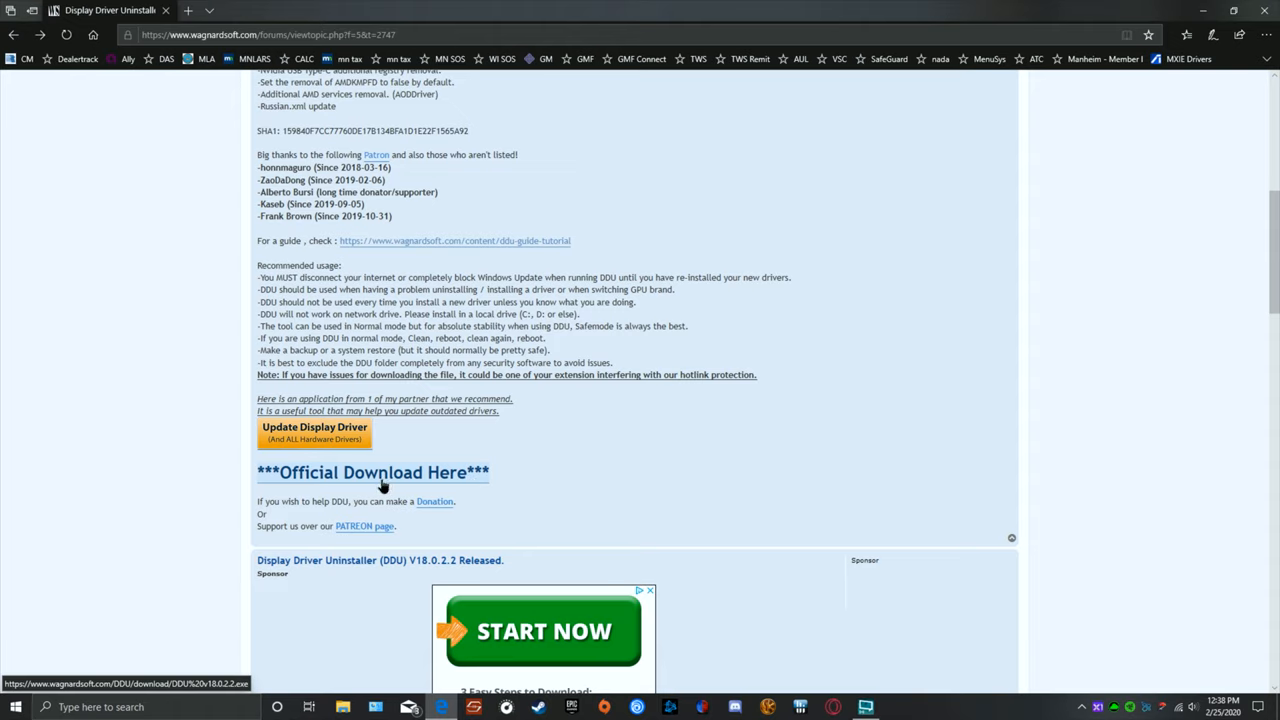
left_click(372, 472)
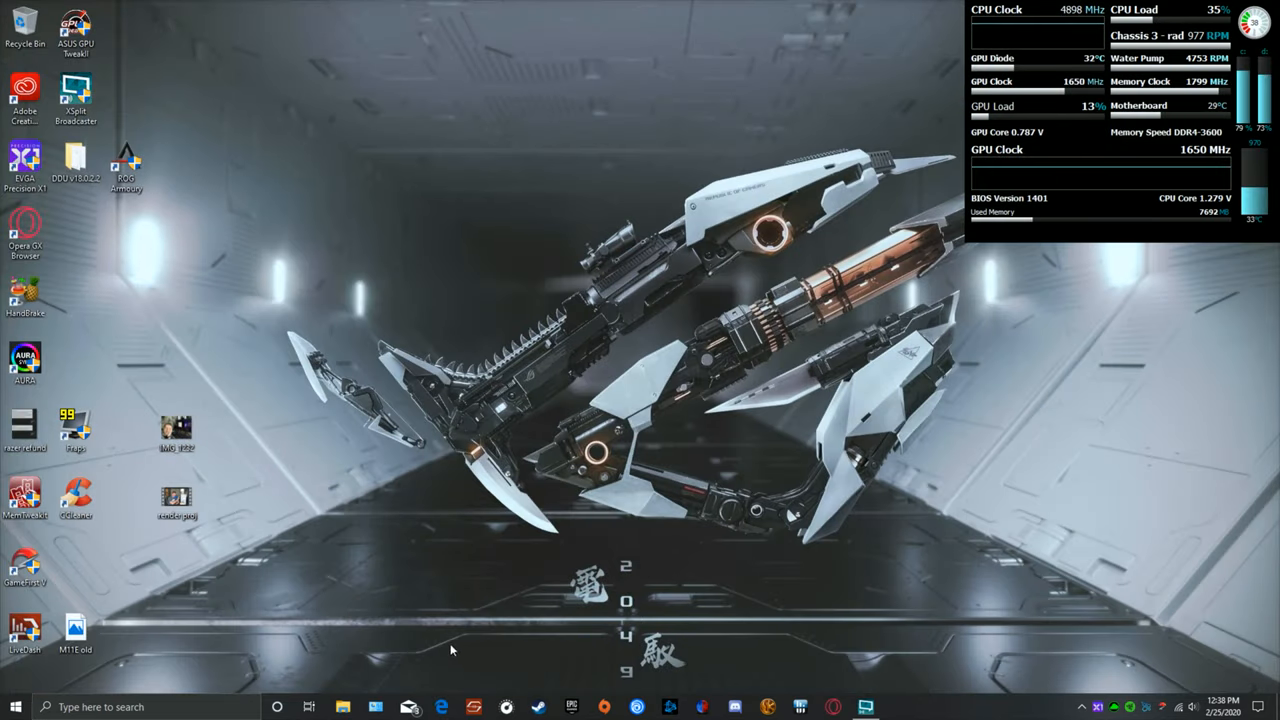
Run the downloaded DDU v18.0.2.2 package from Downloads and allow it through UAC to extract
left_click(344, 708)
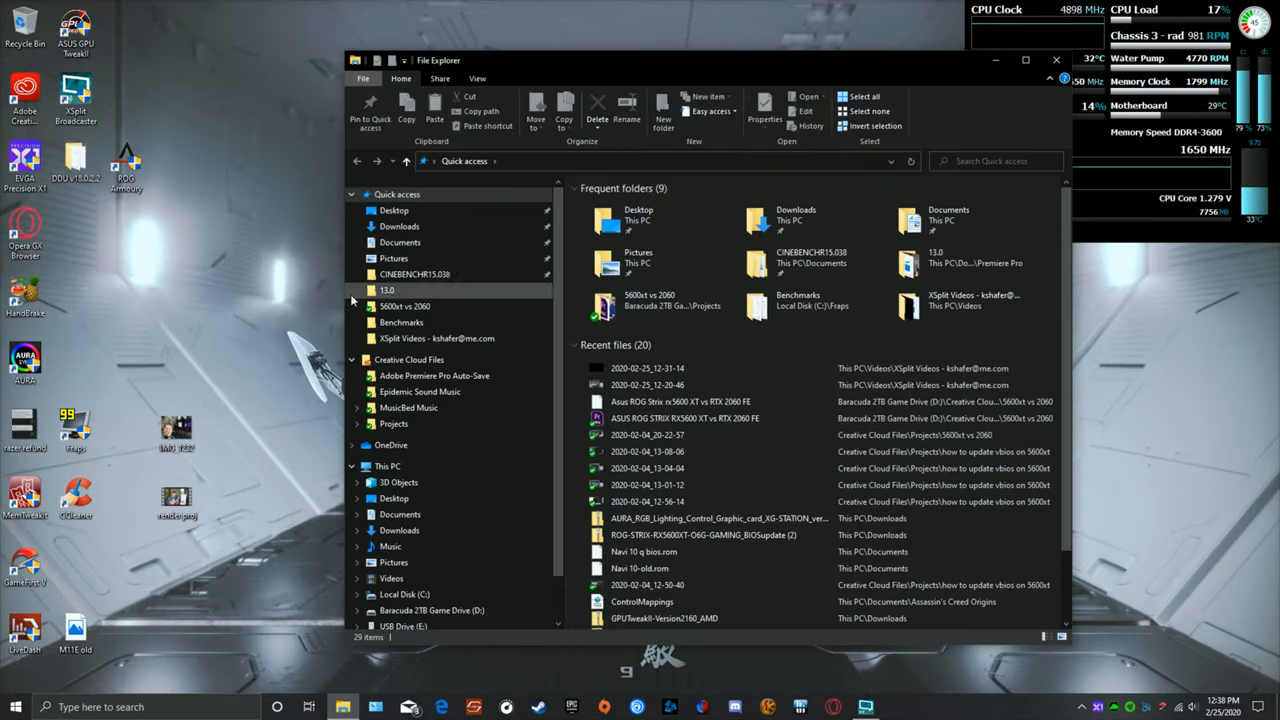
left_click(400, 226)
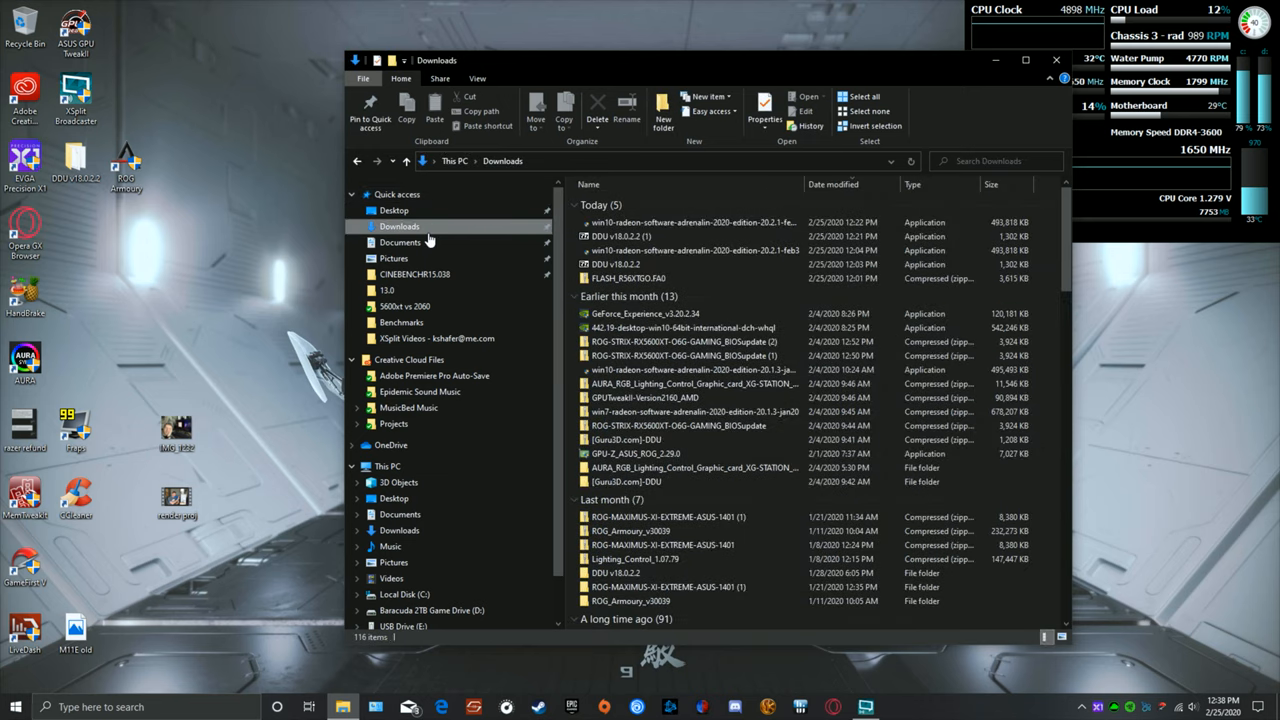
left_click(690, 222)
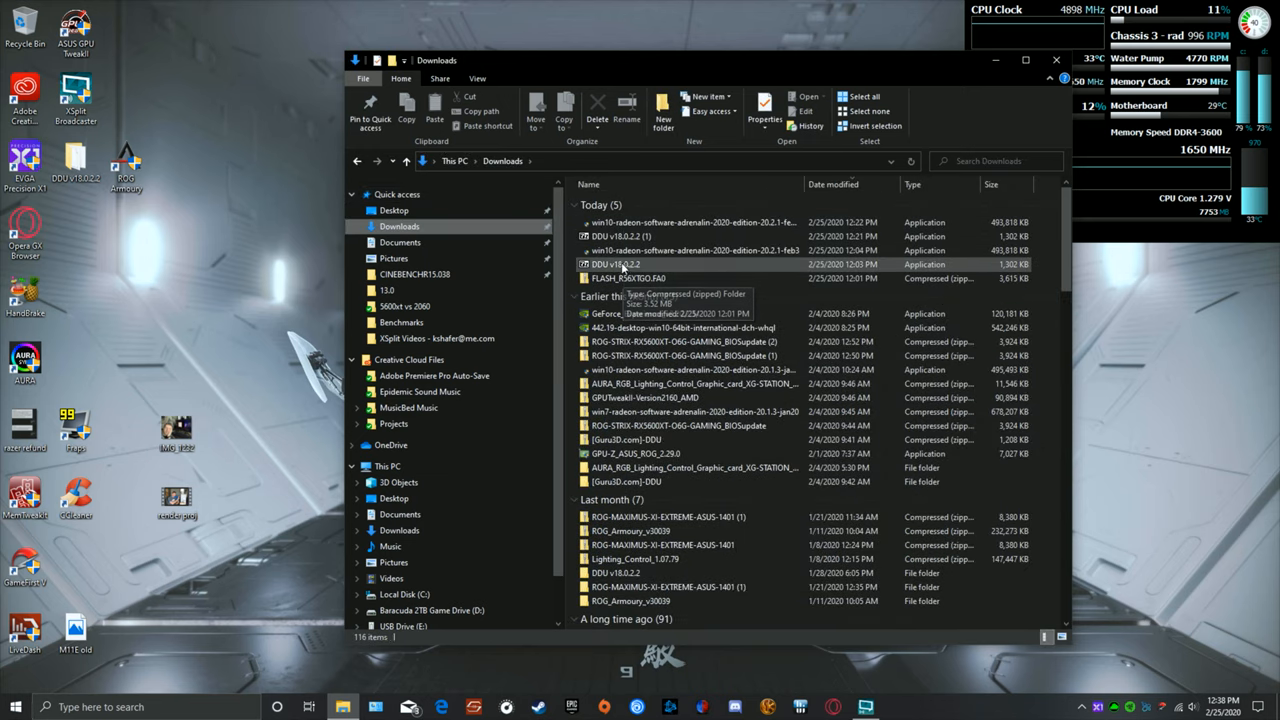
double_click(616, 264)
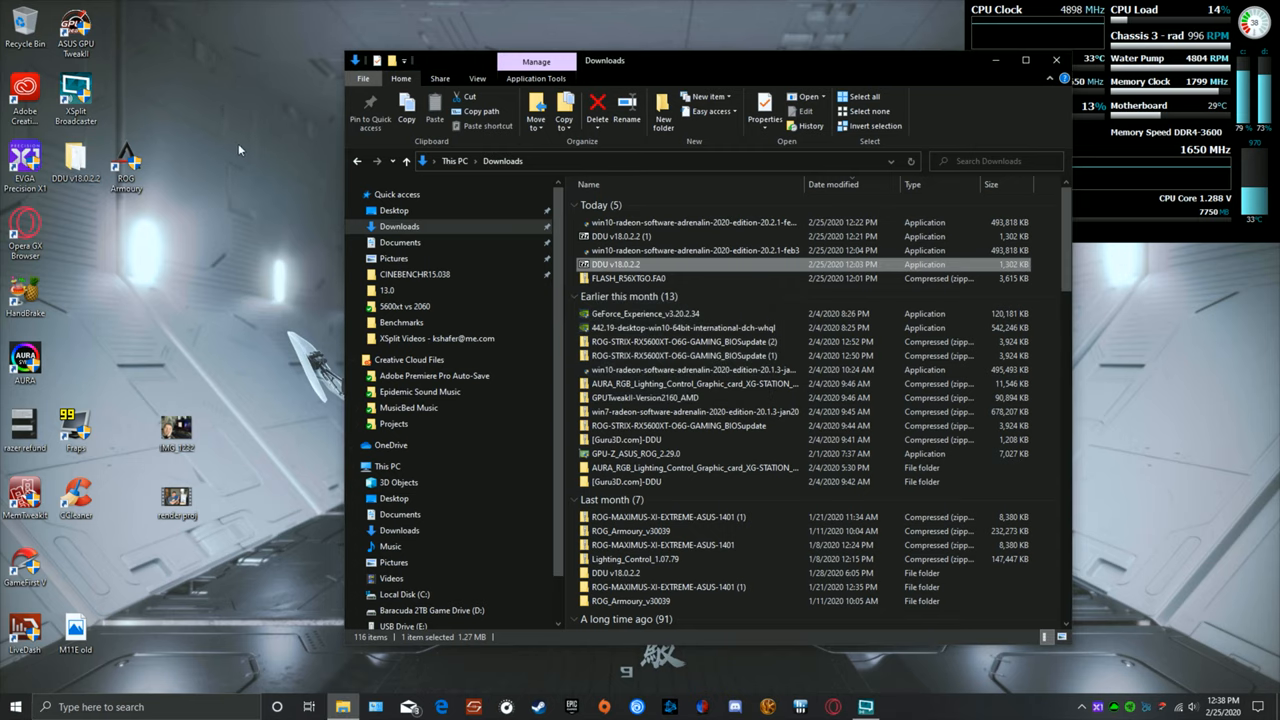
double_click(616, 264)
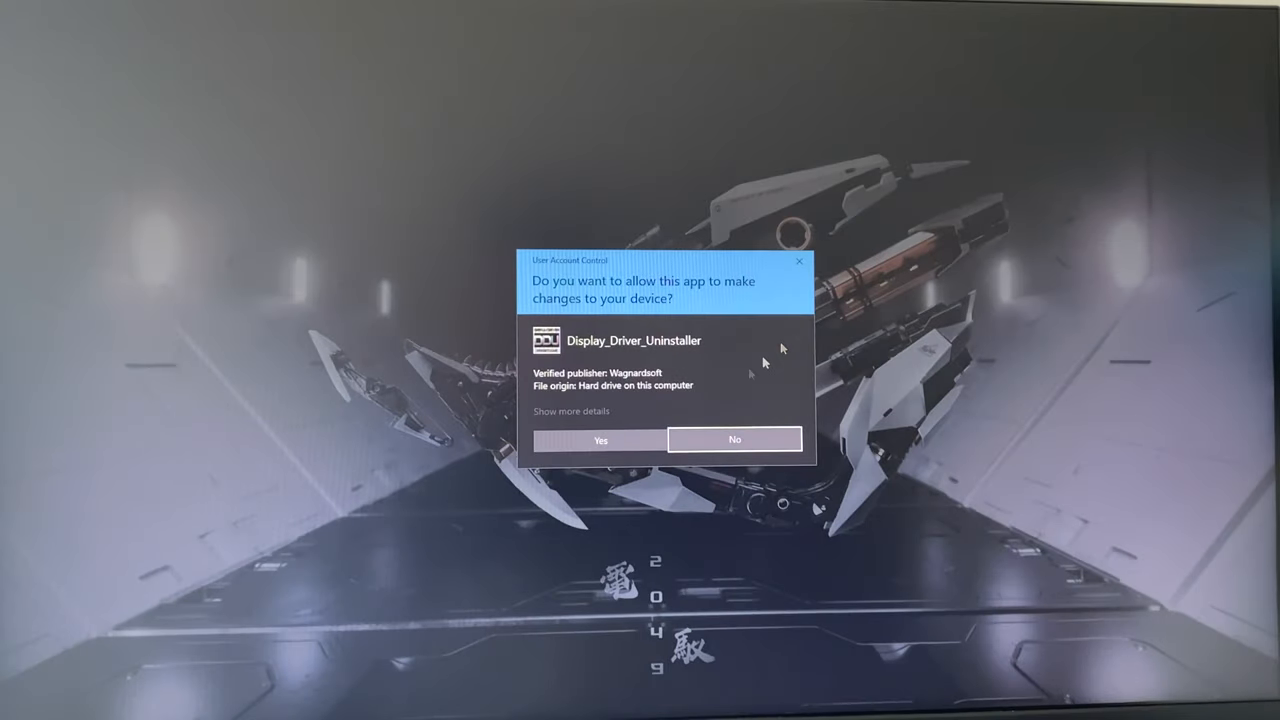
left_click(600, 440)
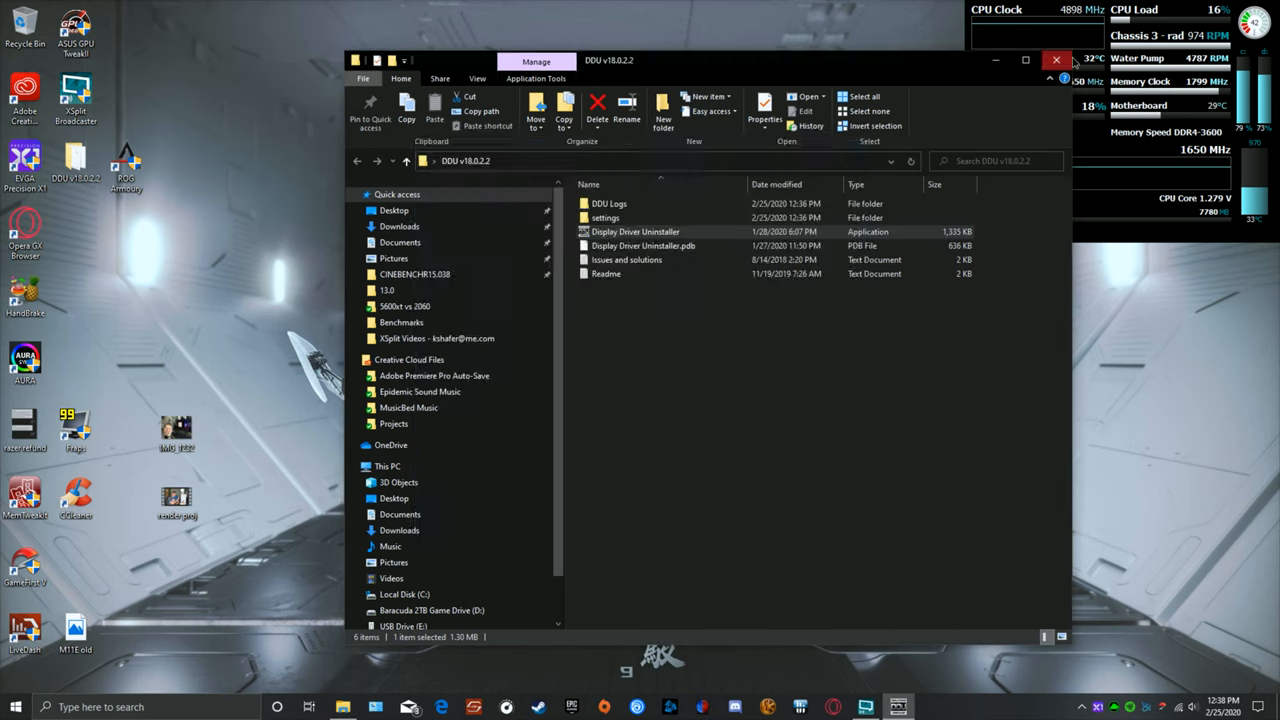
Launch Display Driver Uninstaller.exe, which warns Windows is not in Safe Mode
double_click(636, 232)
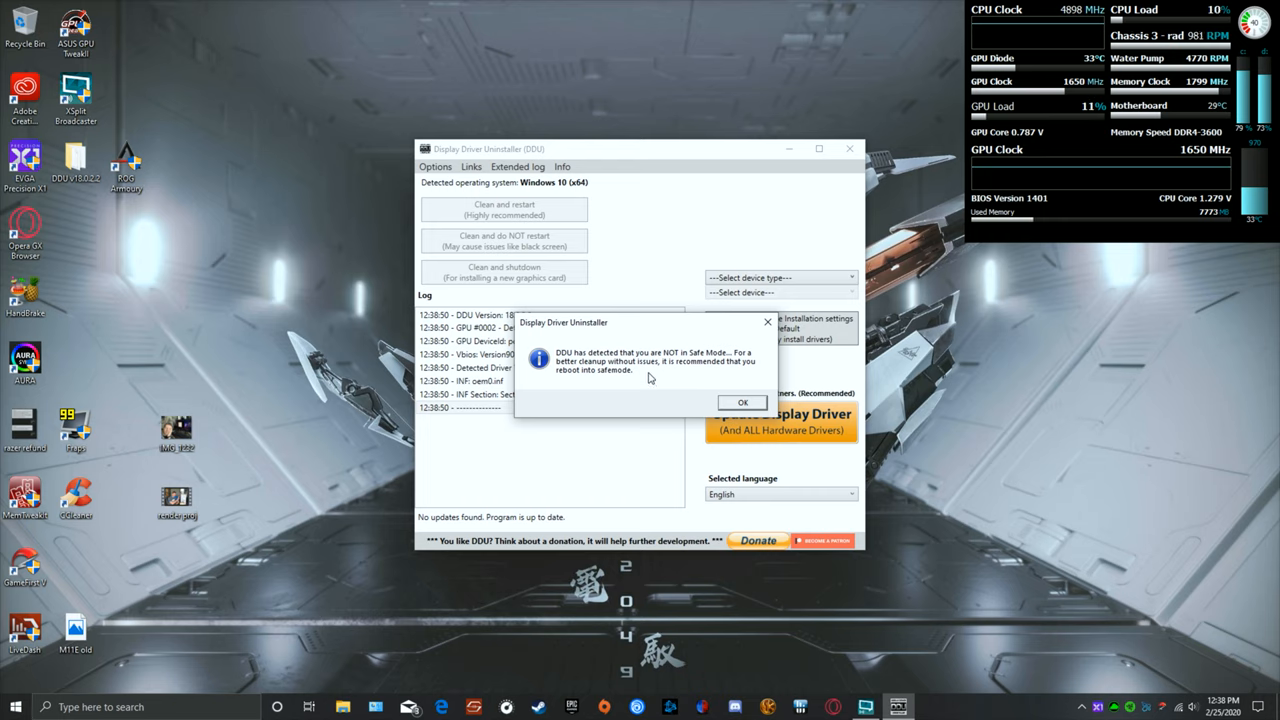
mouse_move(610, 308)
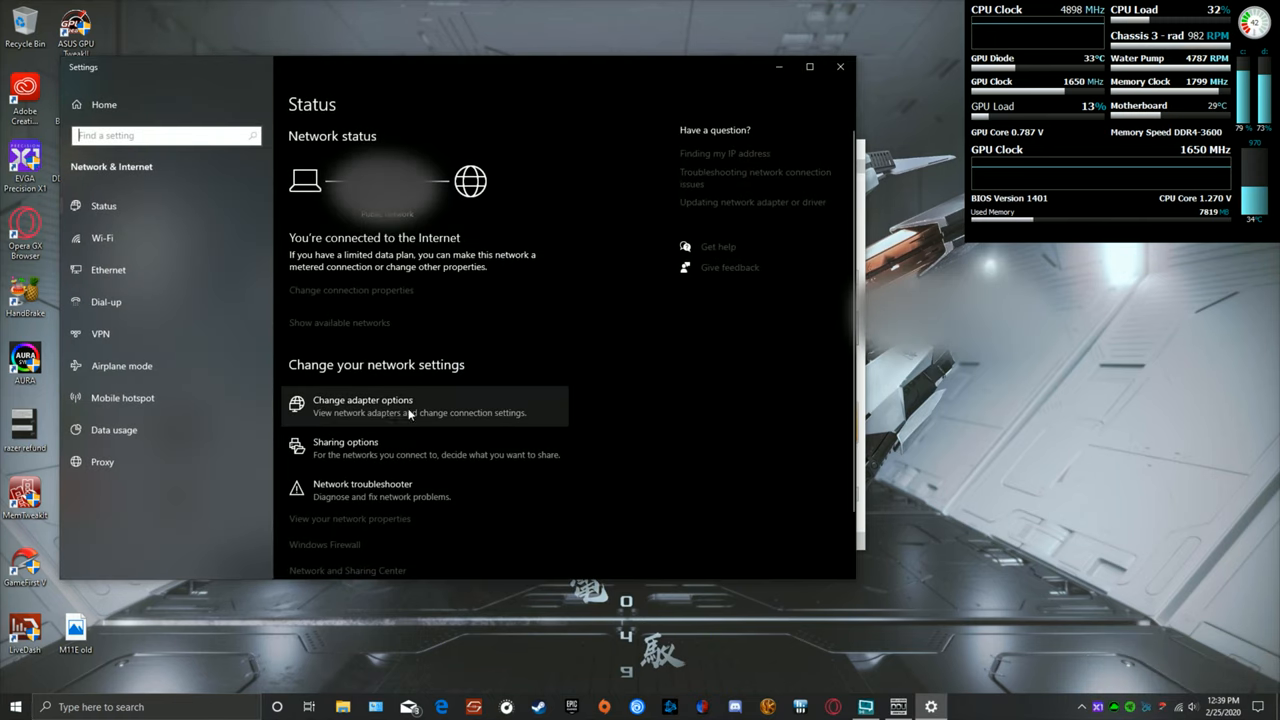
In network adapter options select an Ethernet adapter to cut internet access
left_click(362, 404)
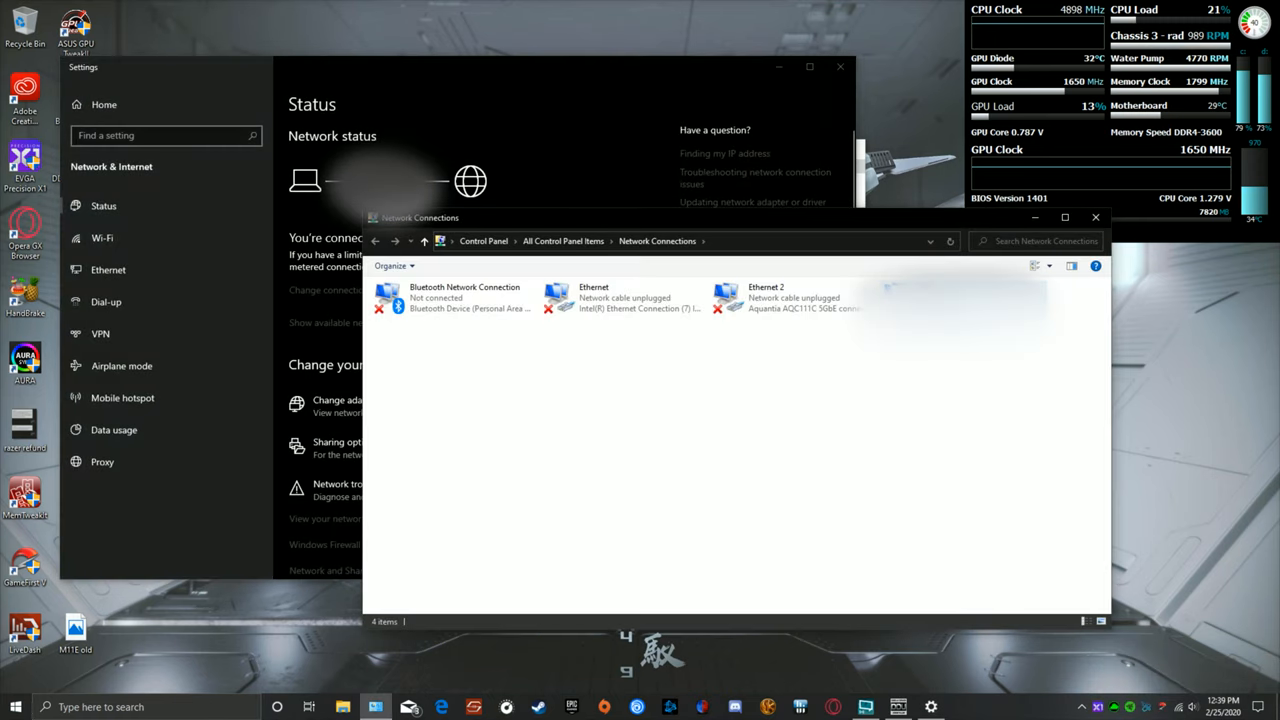
left_click(792, 296)
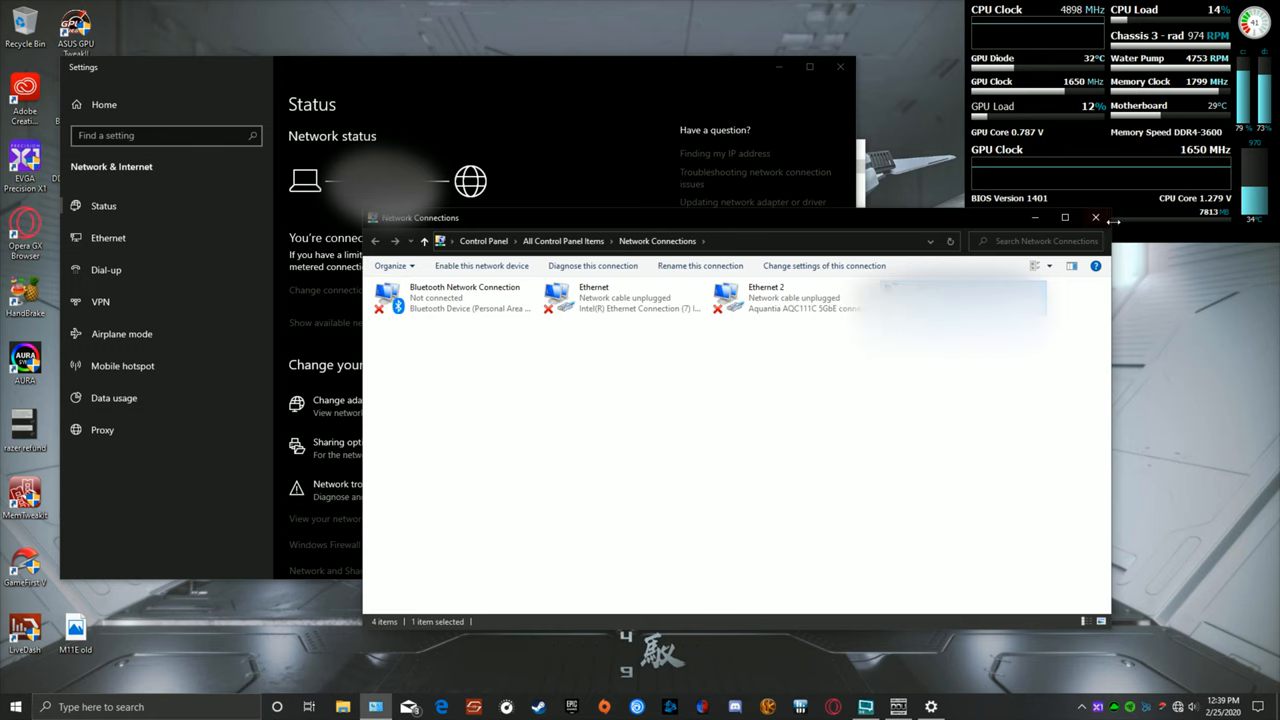
left_click(1096, 216)
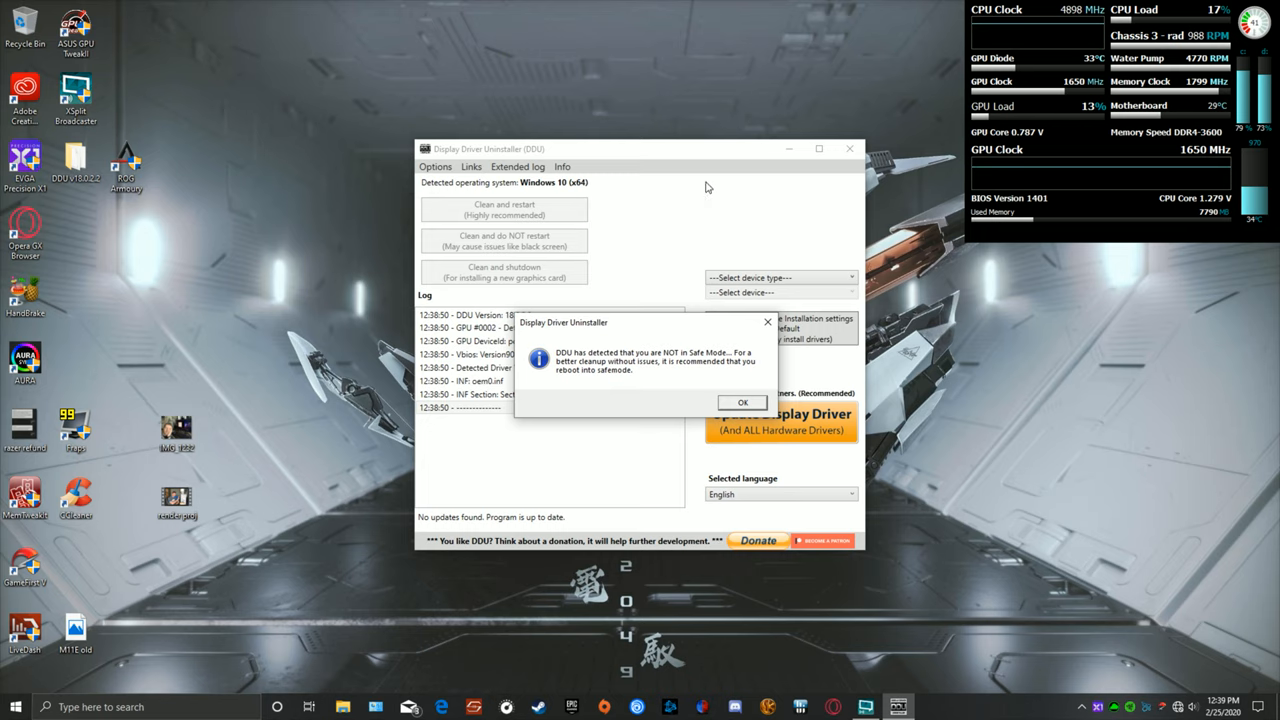
mouse_move(702, 174)
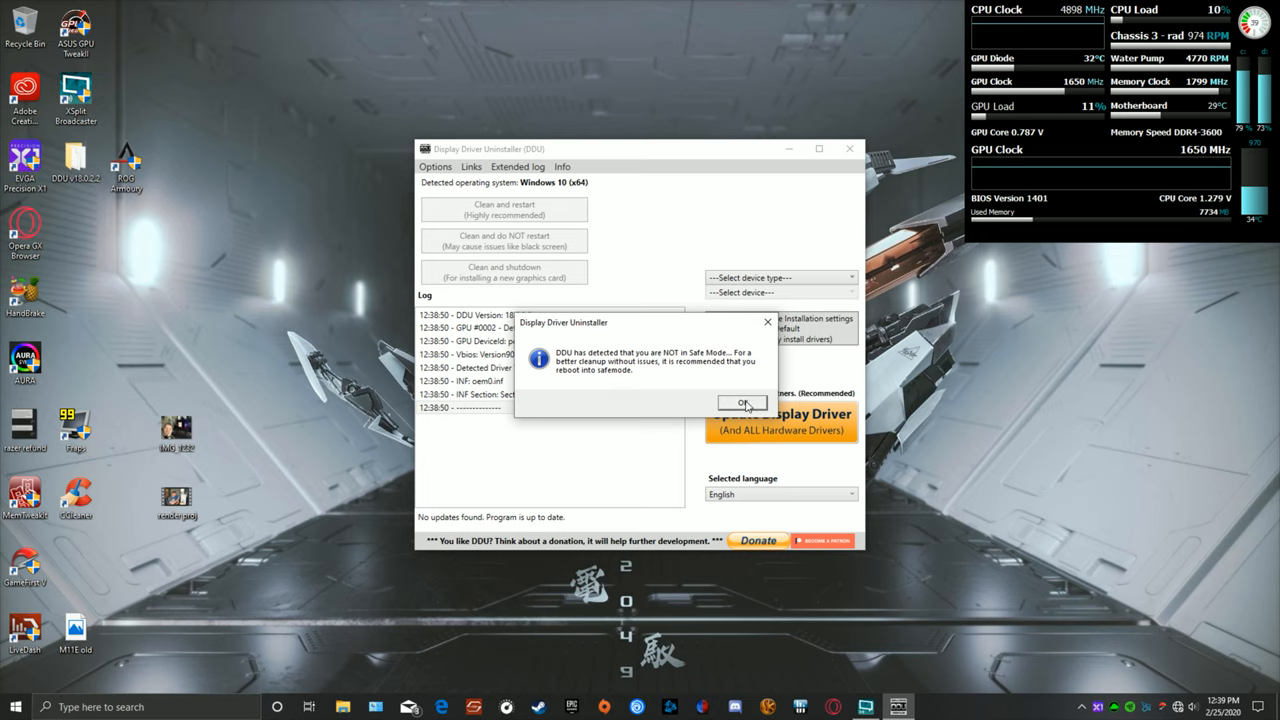
Dismiss the Safe Mode warning and restart the PC into advanced startup from the Start menu
left_click(742, 404)
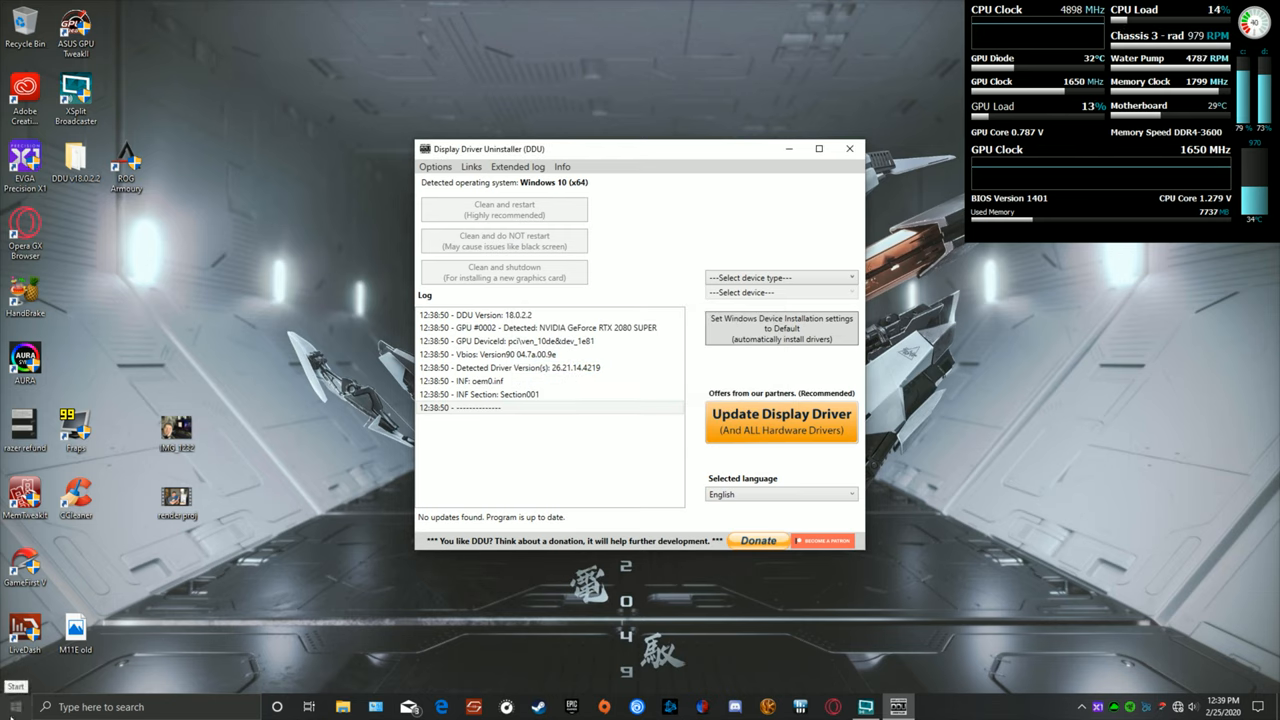
left_click(14, 706)
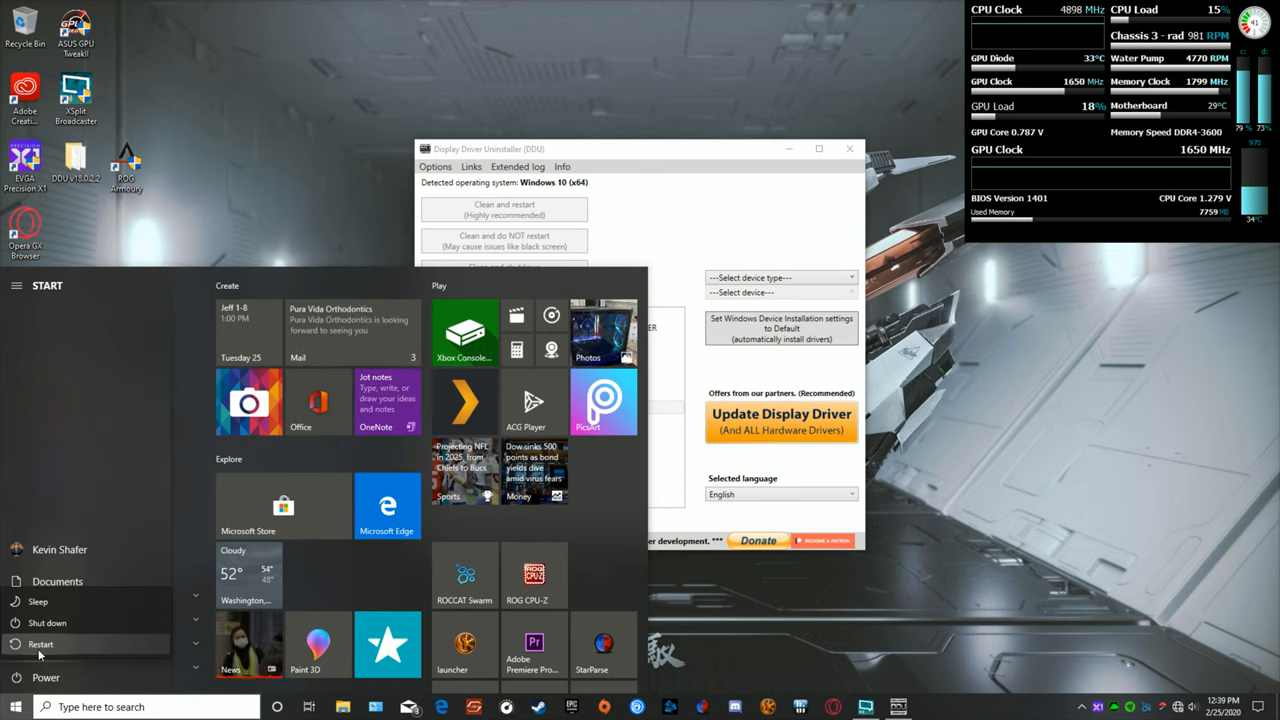
left_click(40, 644)
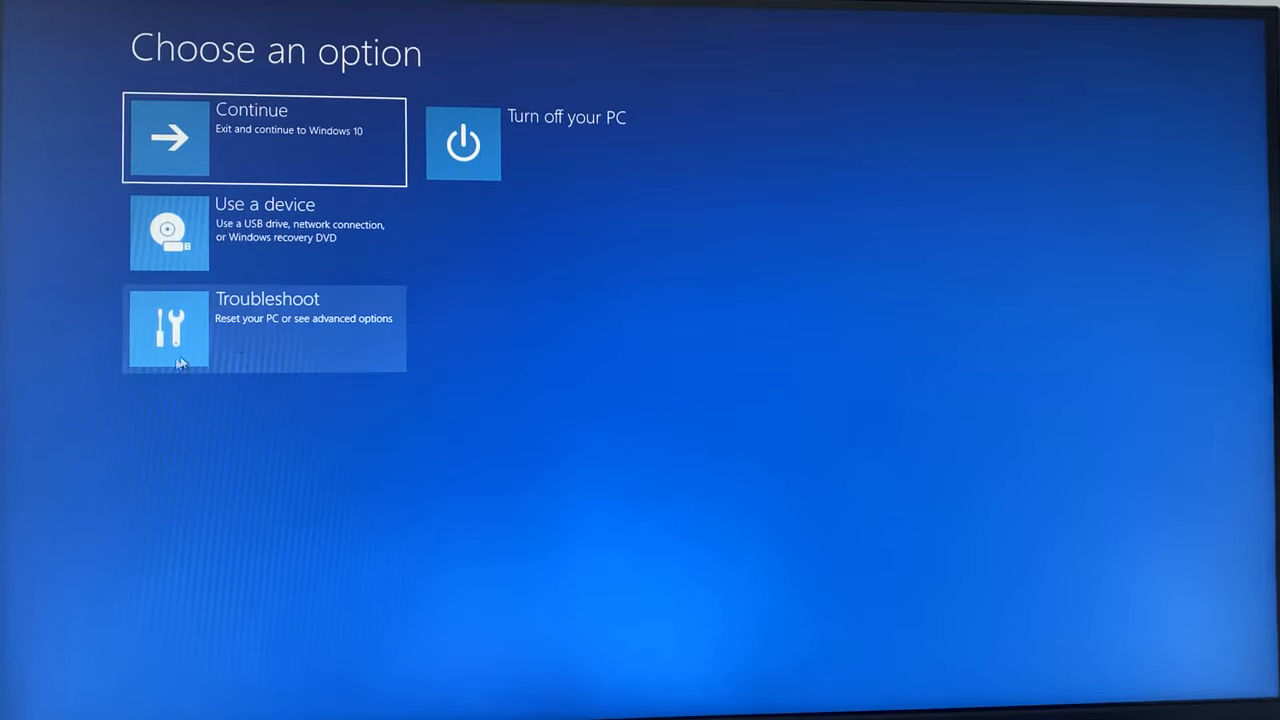
Go Troubleshoot > Advanced options > Startup Settings > Restart and choose 4, Enable Safe Mode
left_click(264, 328)
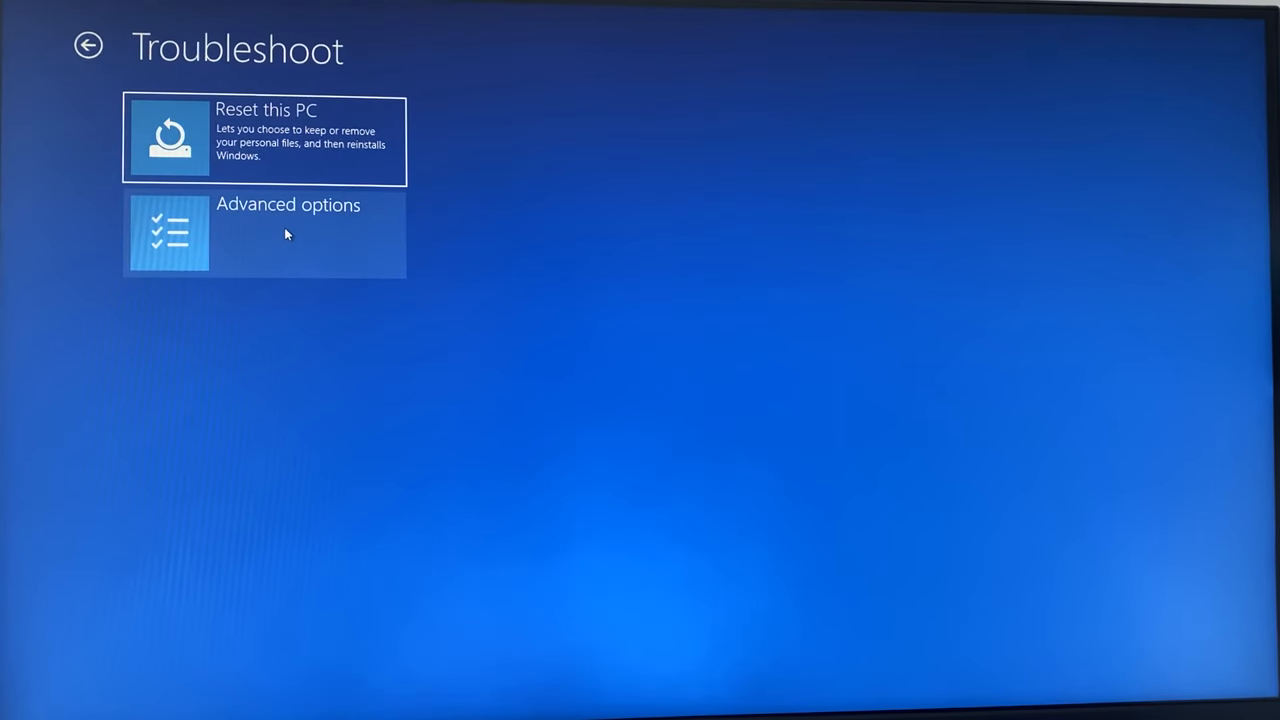
left_click(264, 234)
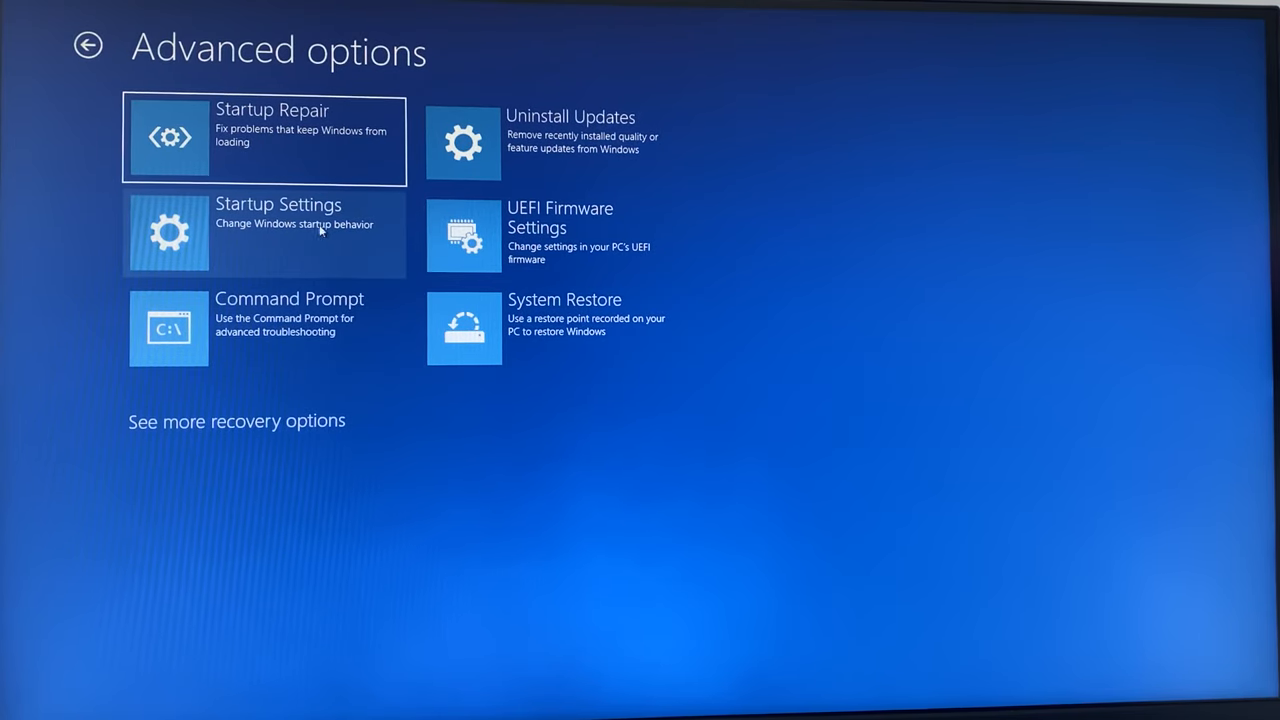
left_click(264, 234)
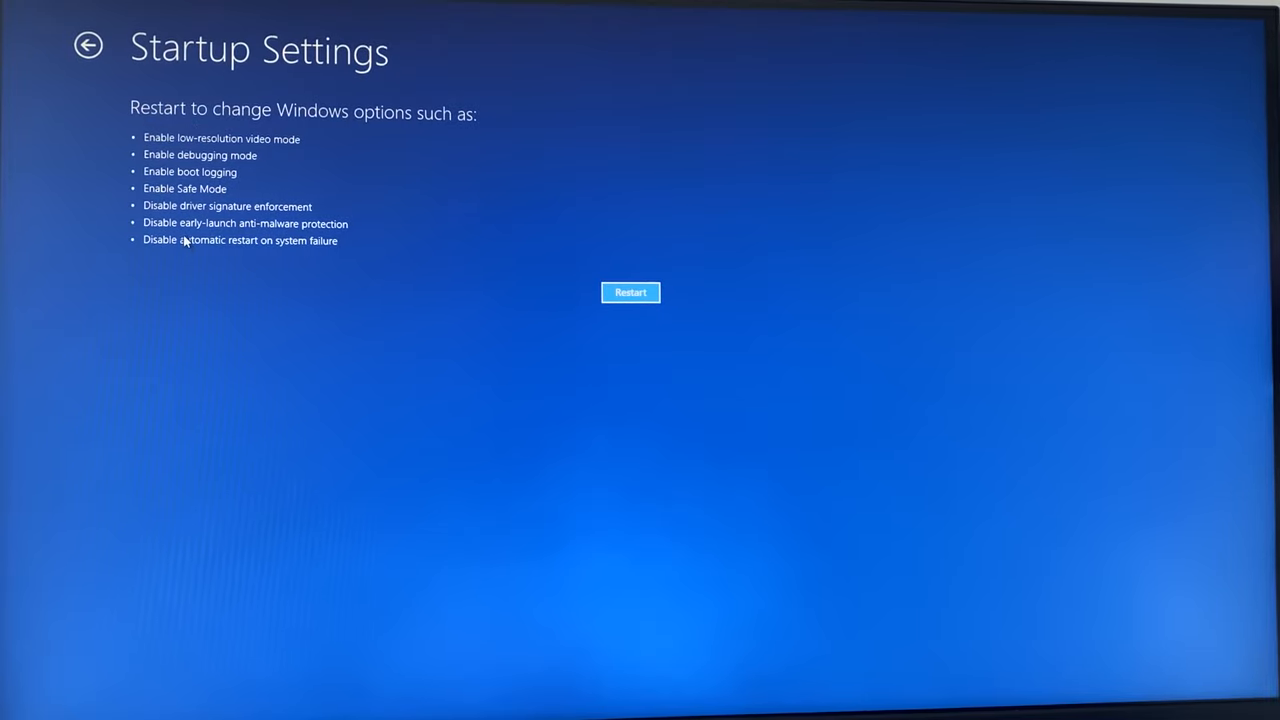
left_click(630, 292)
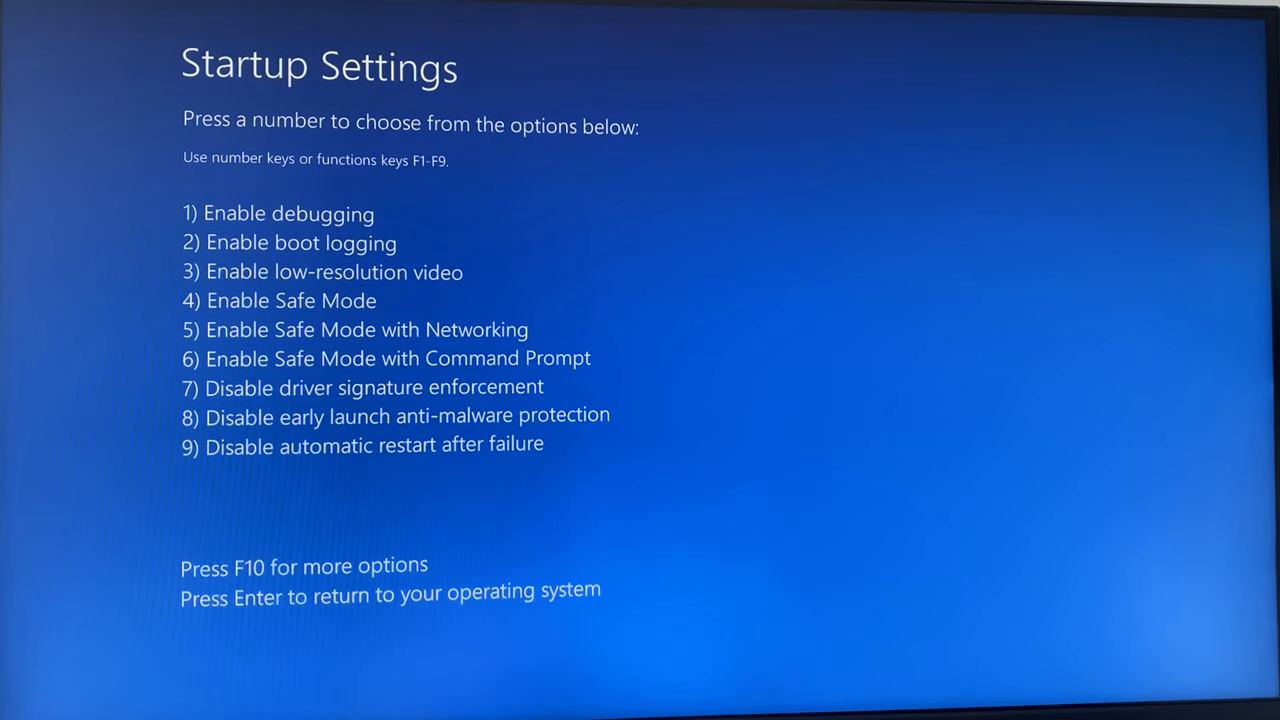
key("4")
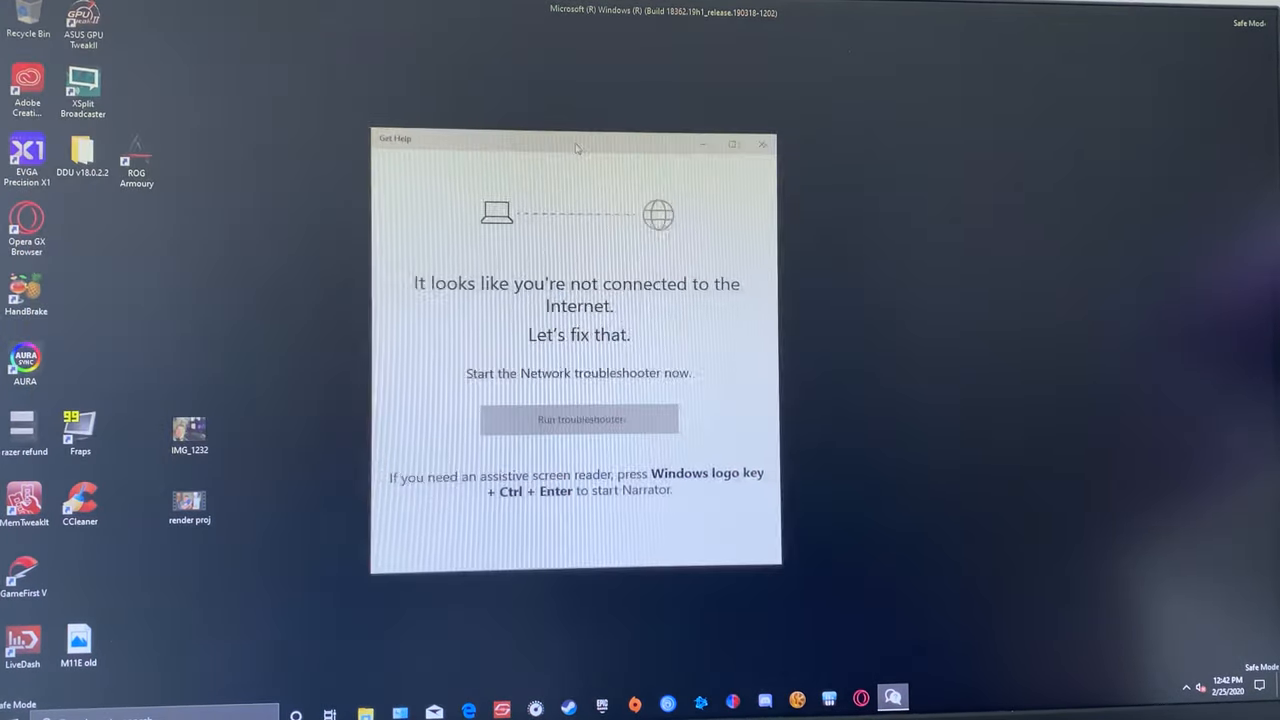
Dismiss the Get Help window and launch Display Driver Uninstaller from the DDU v18.0.2.2 folder in Safe Mode
left_click(764, 144)
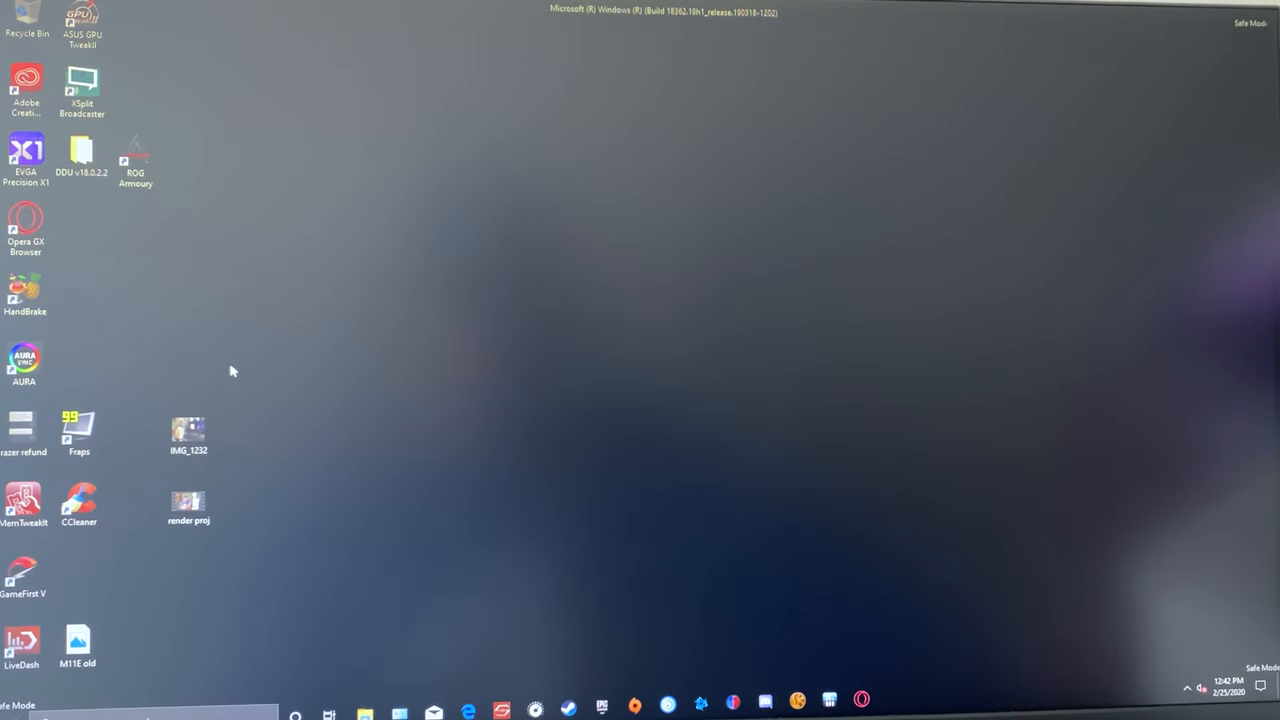
double_click(78, 160)
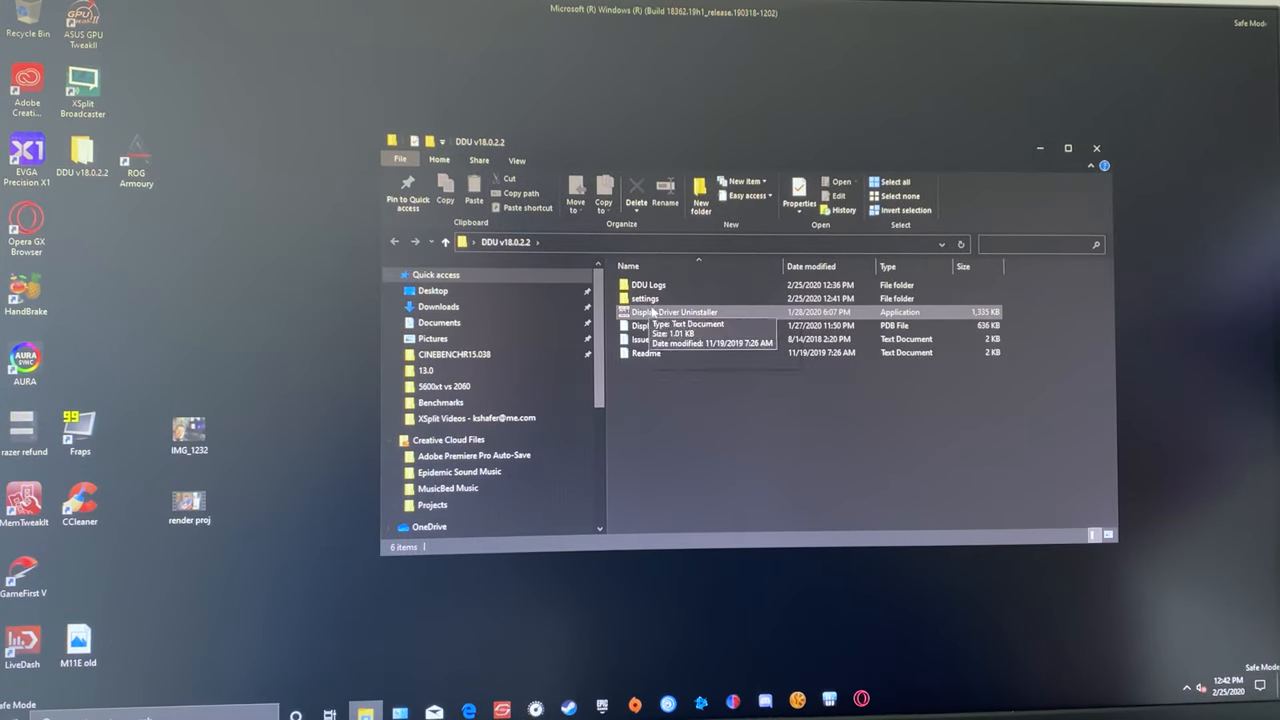
double_click(676, 312)
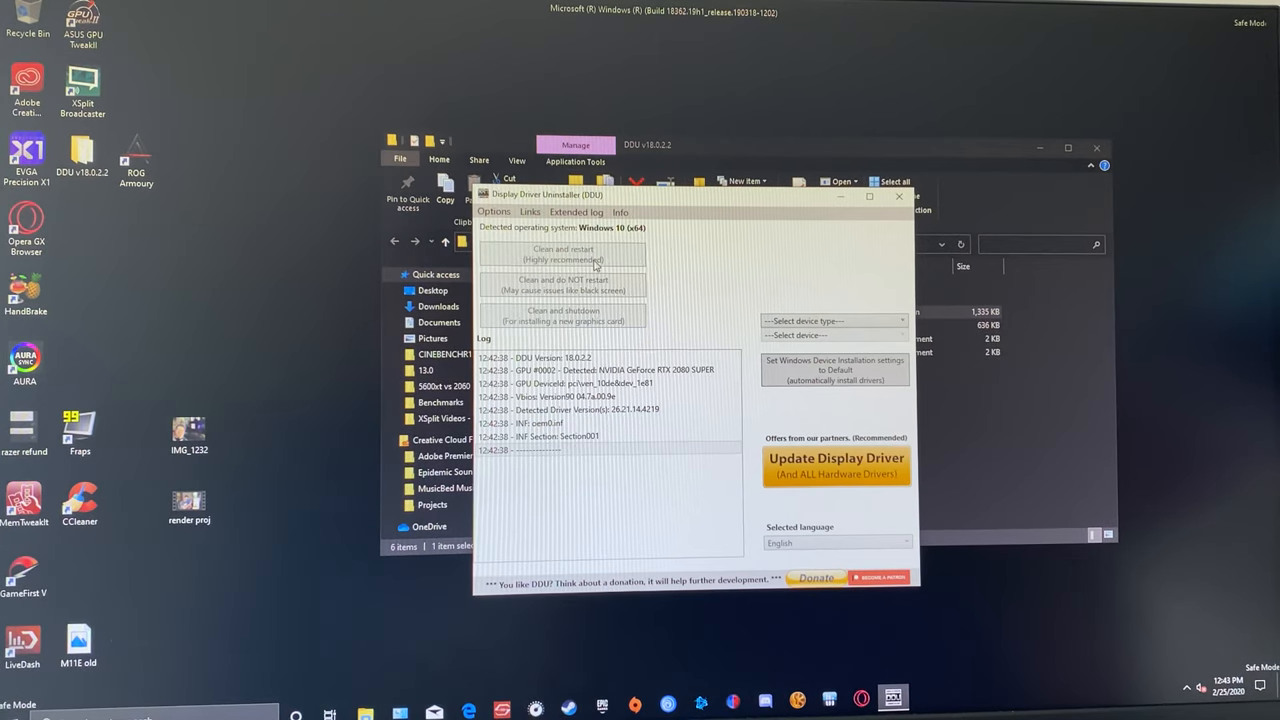
Select GPU as the device type, then clean the NVIDIA drivers and restart the PC
left_click(836, 320)
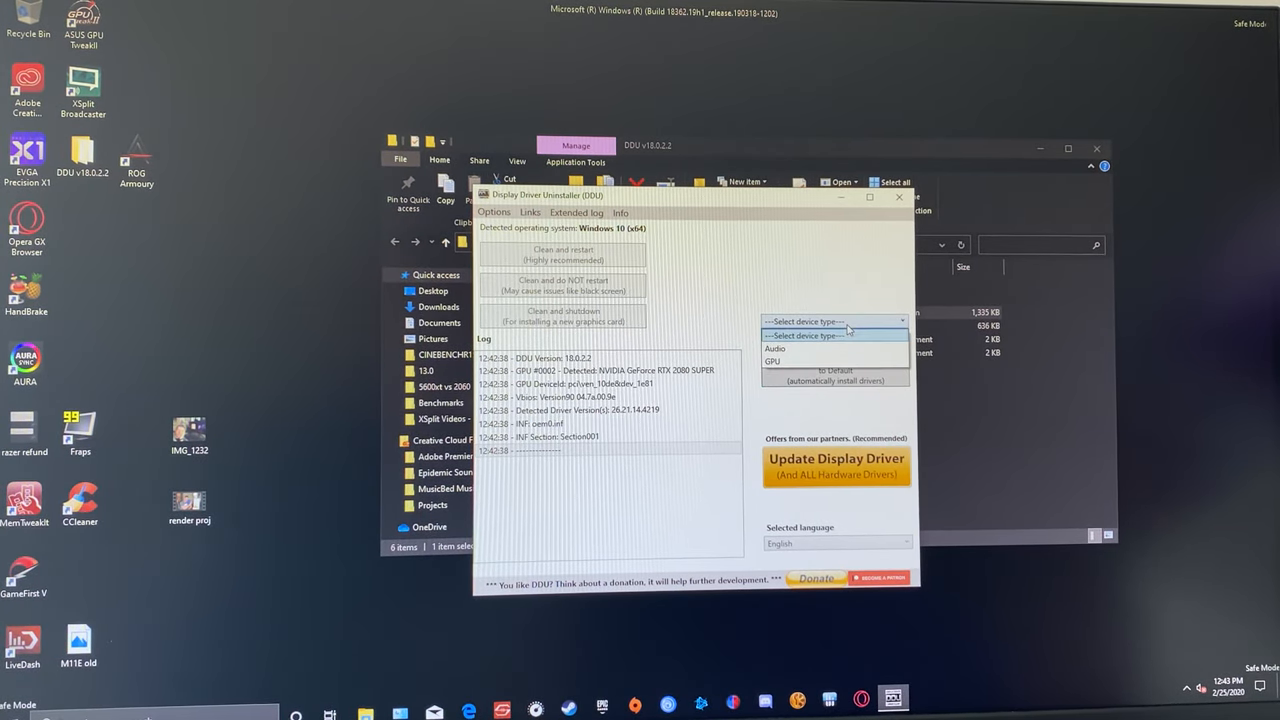
left_click(774, 360)
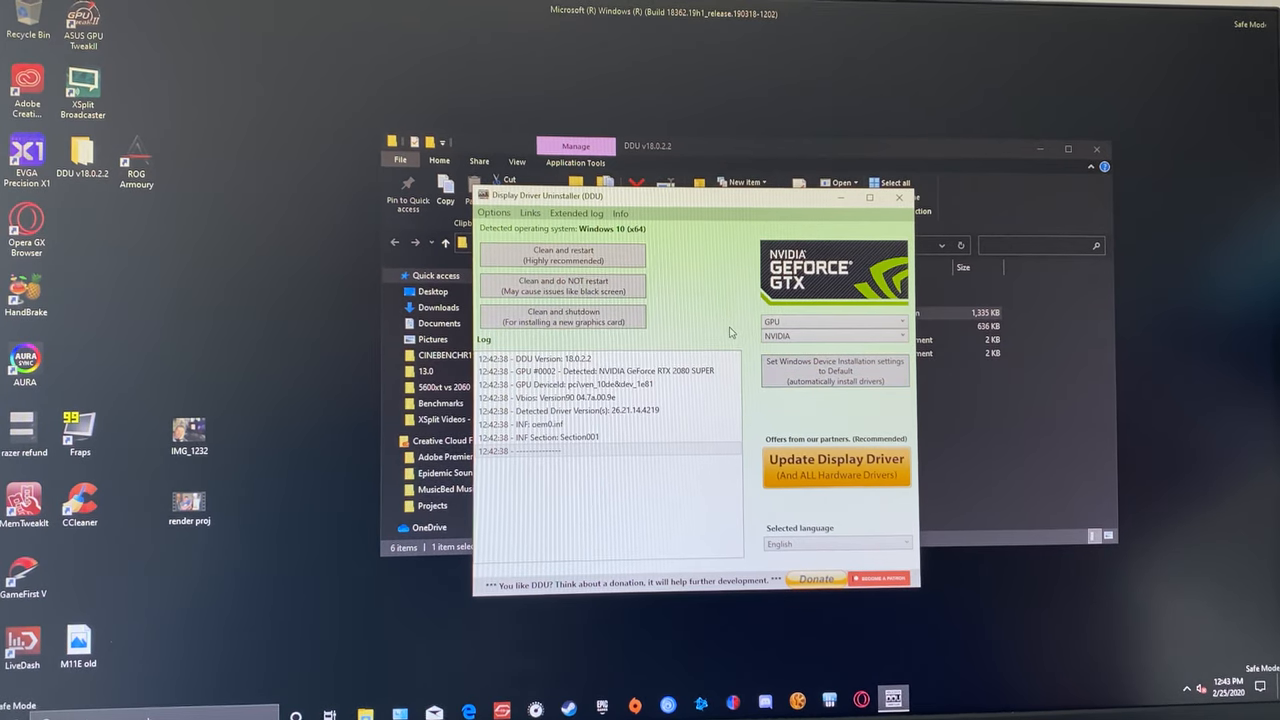
mouse_move(688, 328)
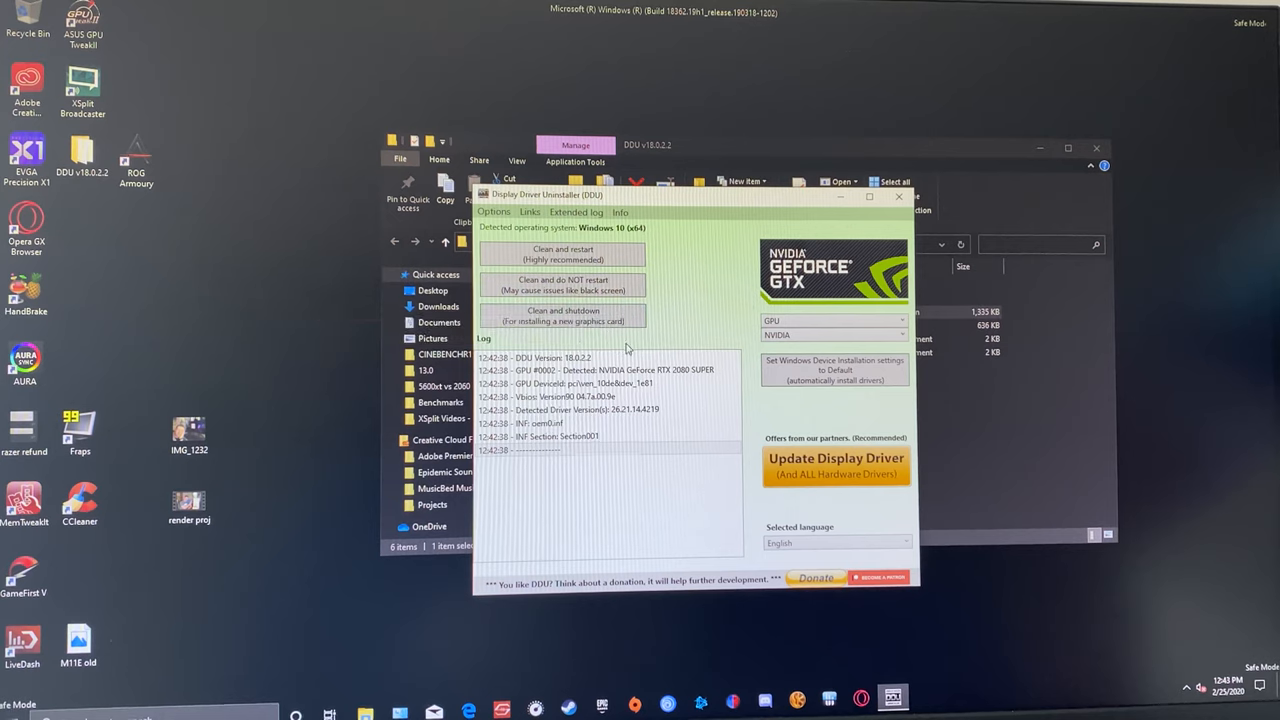
mouse_move(562, 254)
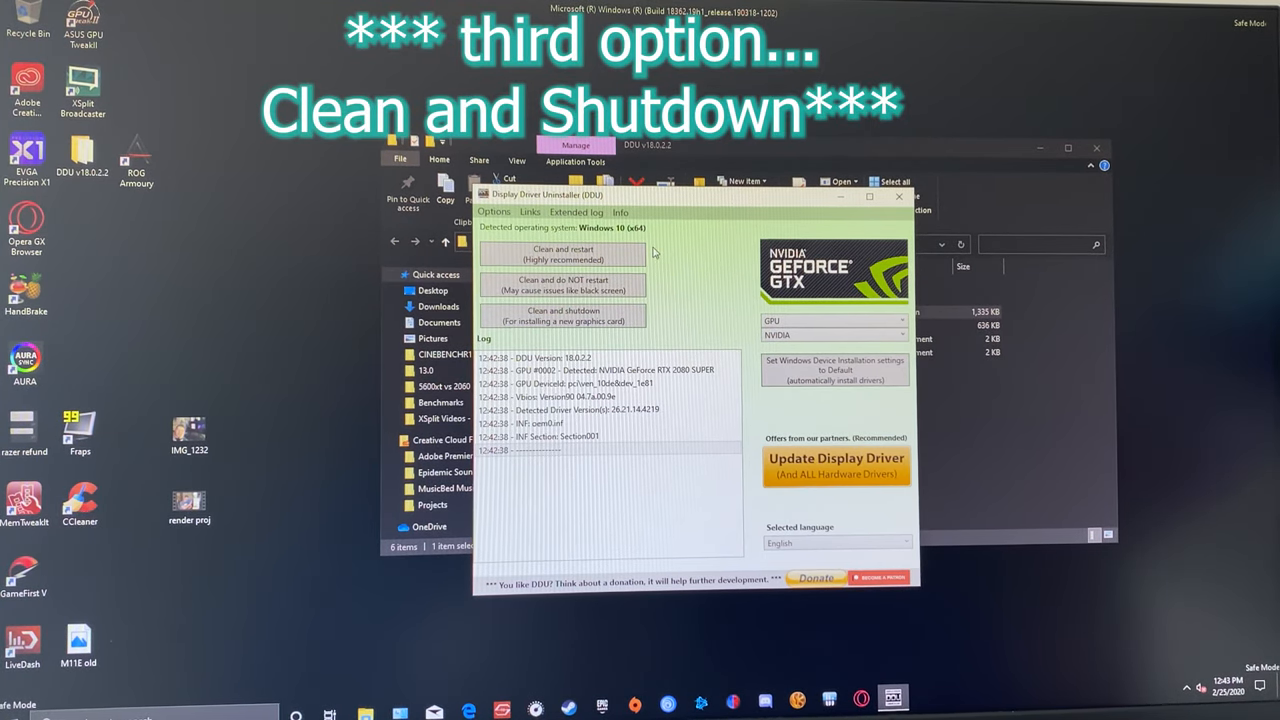
left_click(562, 316)
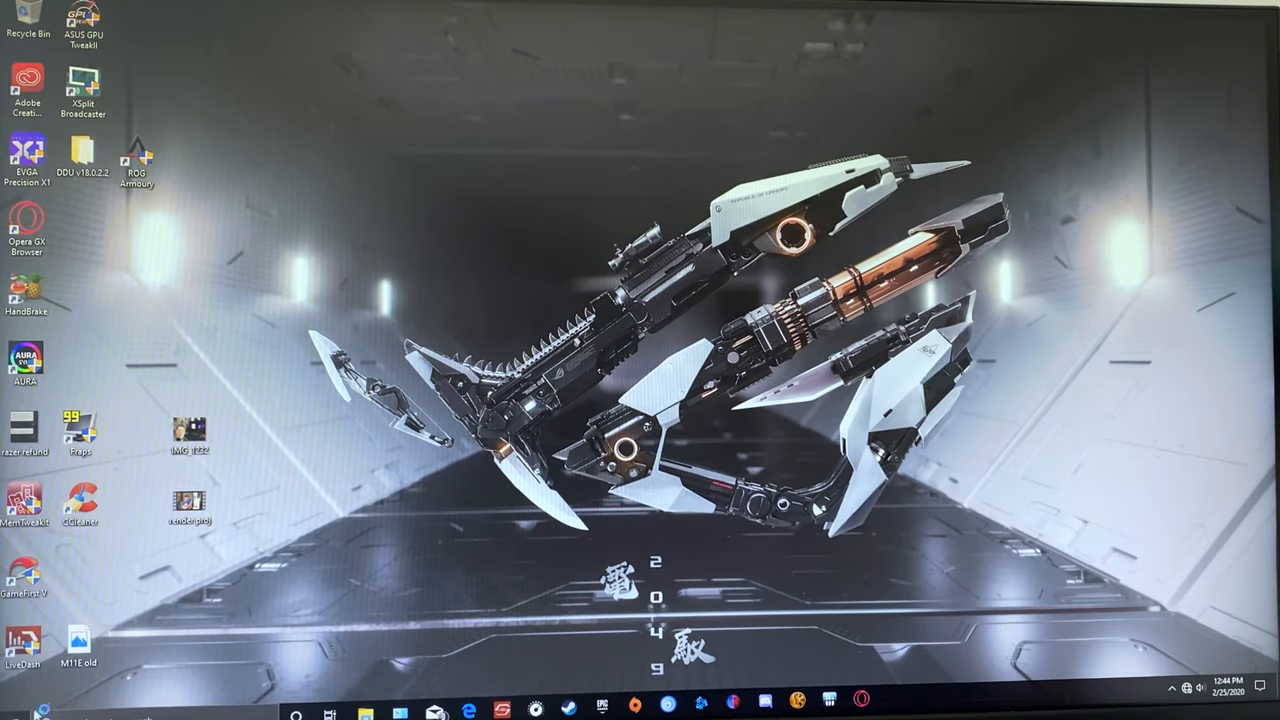
Shut down from the Start menu, swap the graphics card and boot back to the desktop
double_click(28, 154)
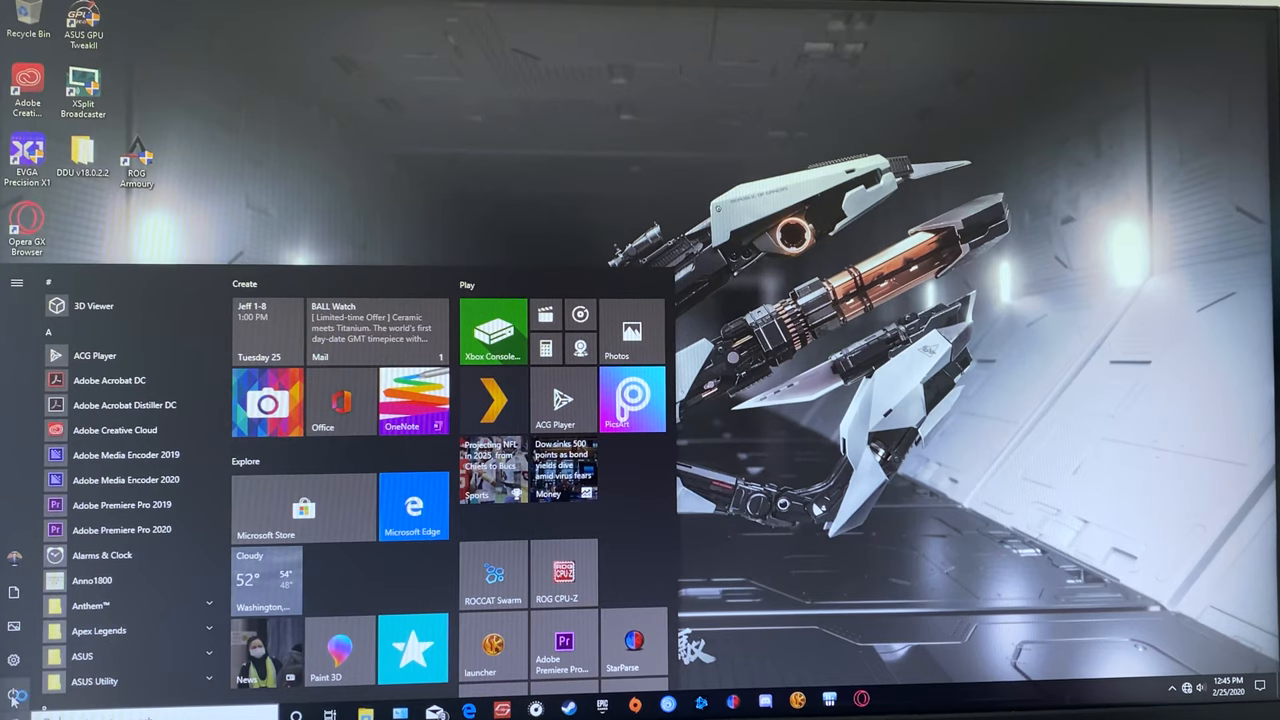
left_click(16, 284)
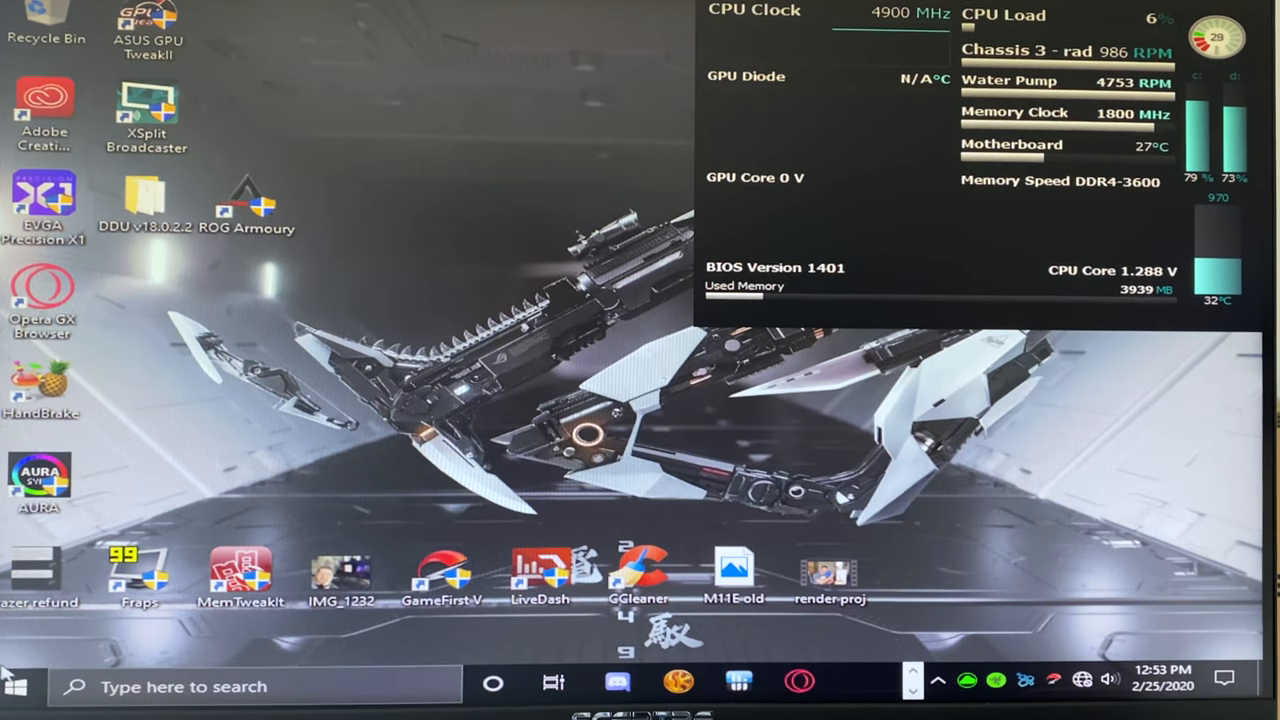
Go to the Downloads folder from the Start menu
left_click(16, 686)
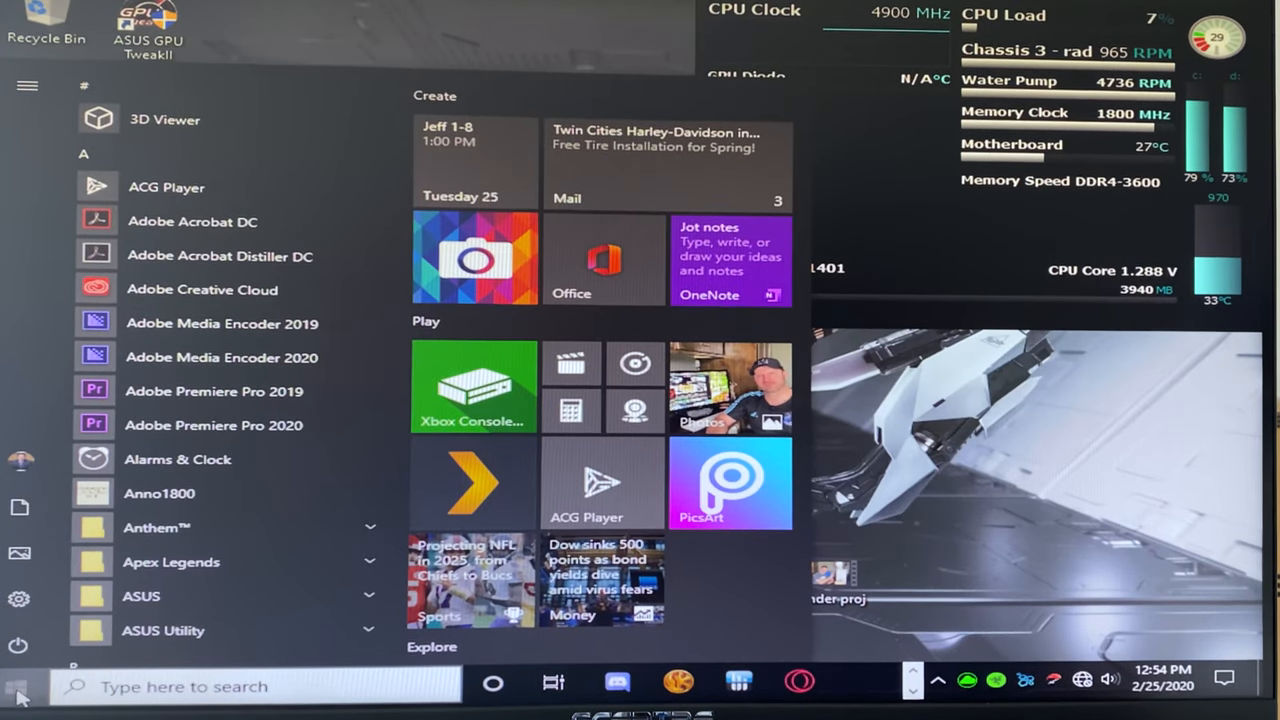
left_click(16, 686)
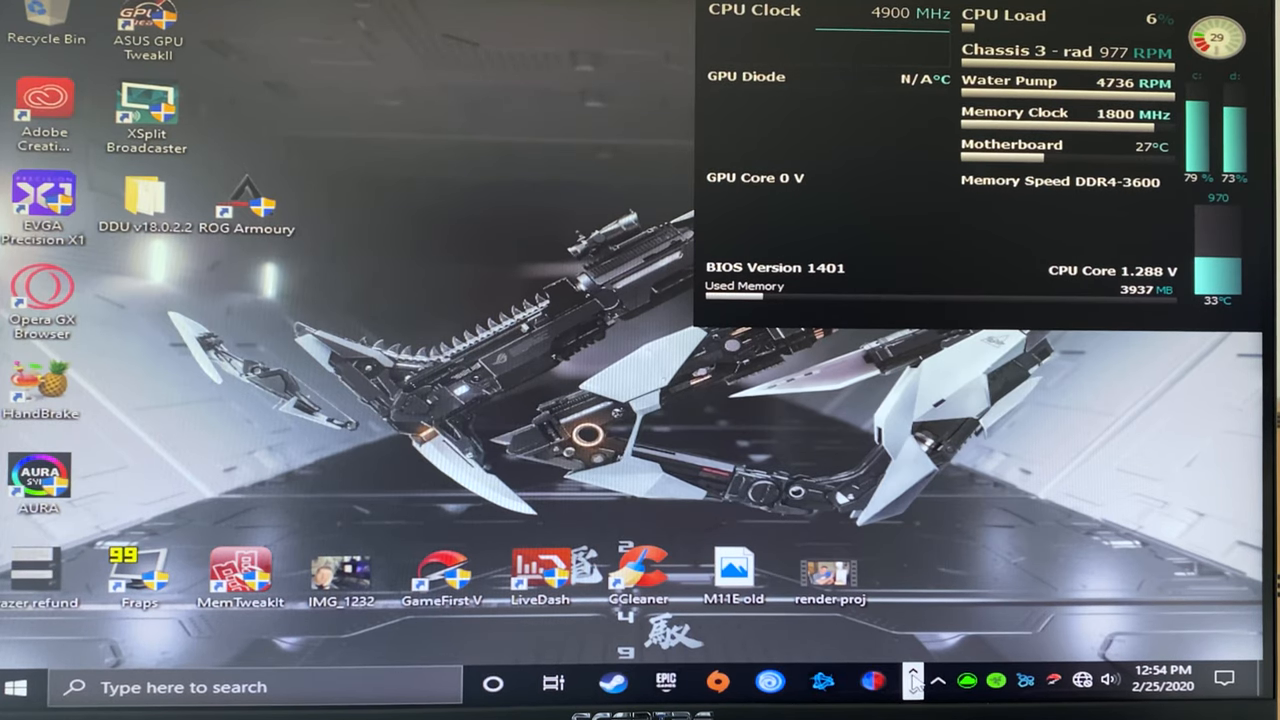
left_click(612, 686)
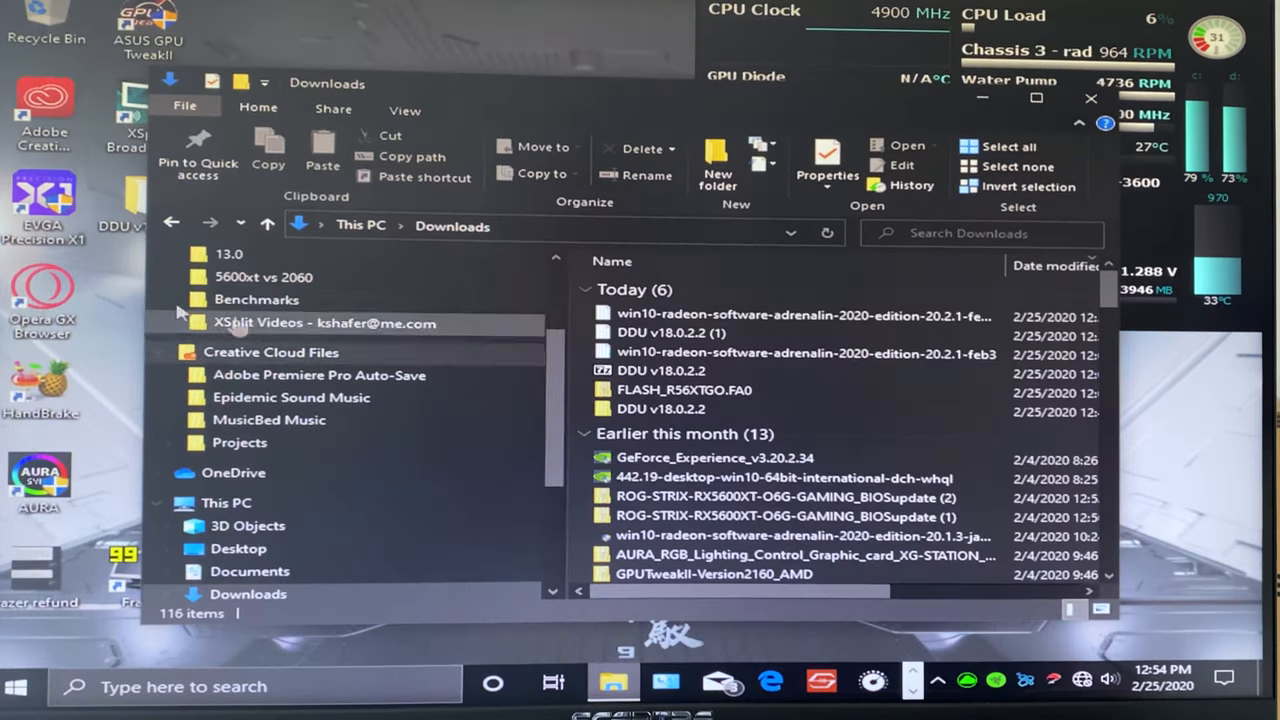
mouse_move(700, 352)
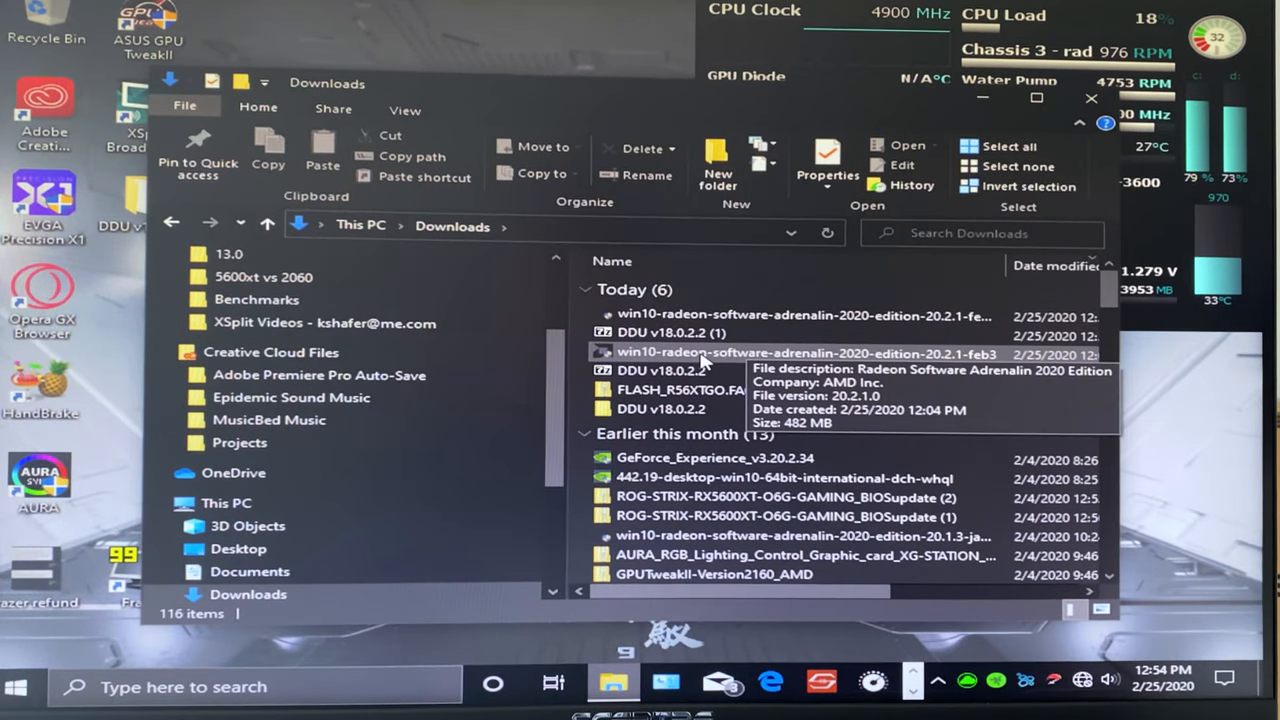
Launch the win10-radeon-software-adrenalin-2020 installer past the SmartScreen and UAC prompts
left_click(804, 352)
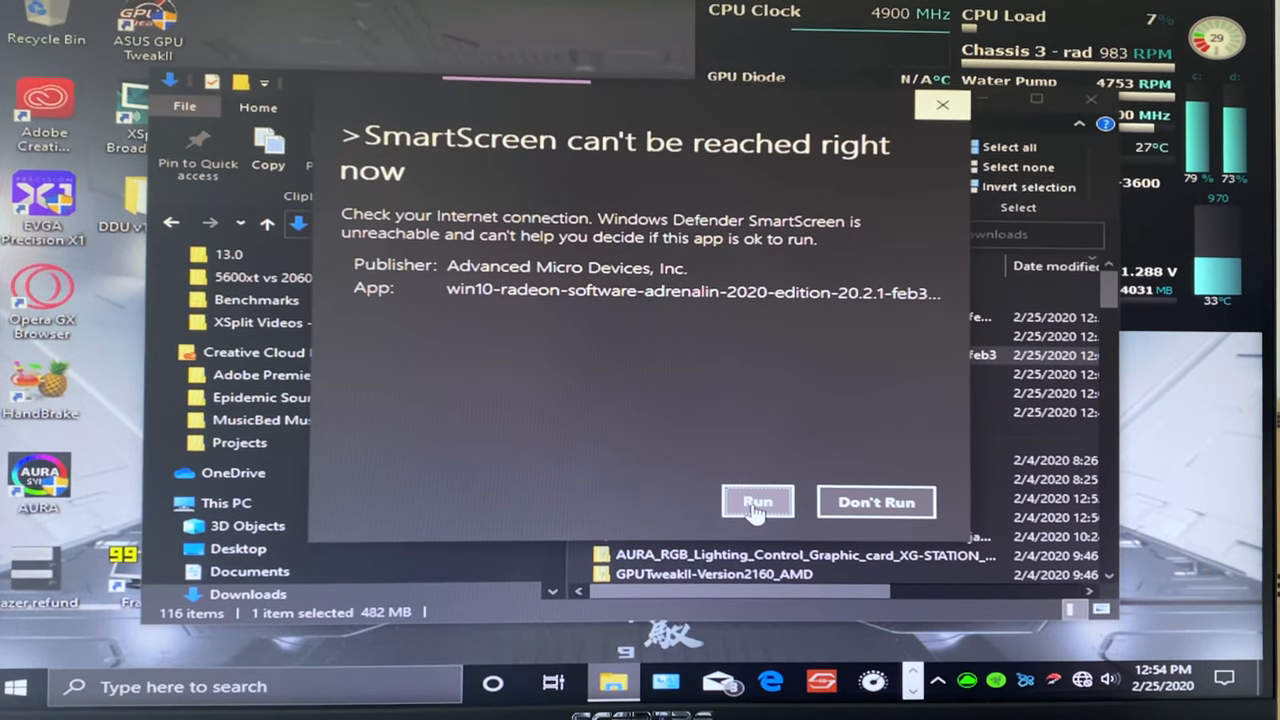
left_click(756, 500)
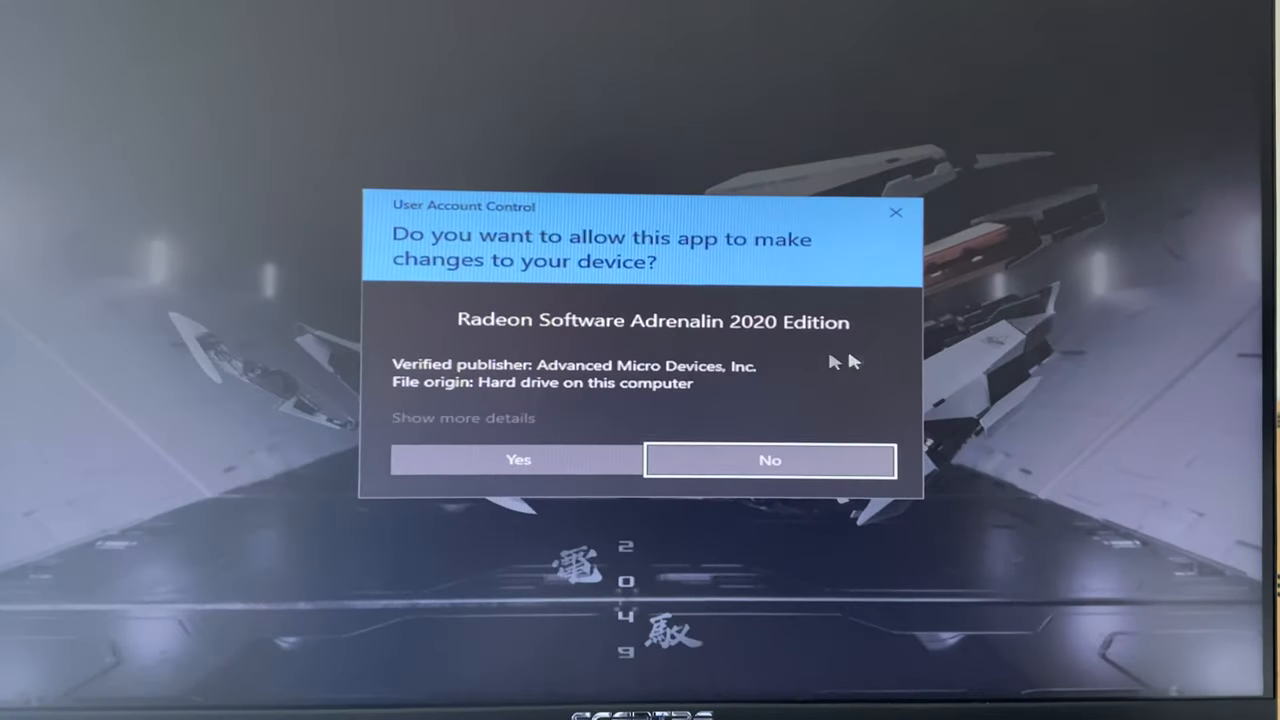
left_click(770, 460)
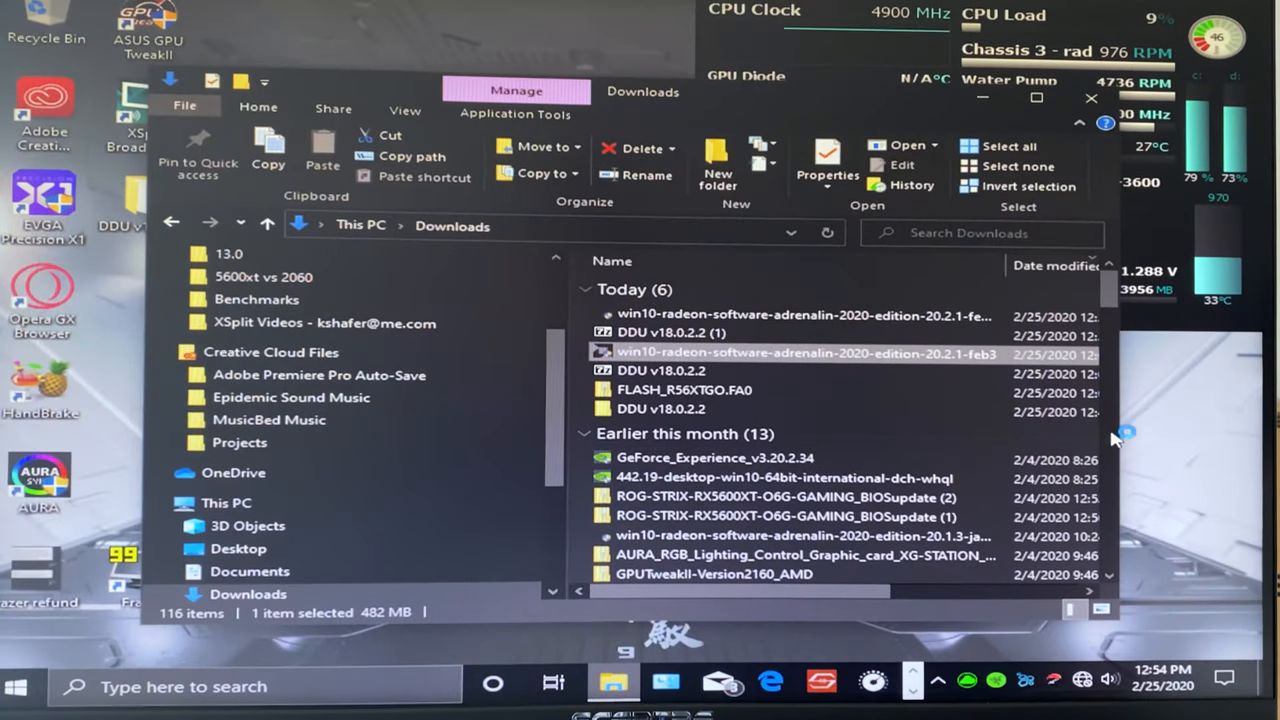
double_click(804, 352)
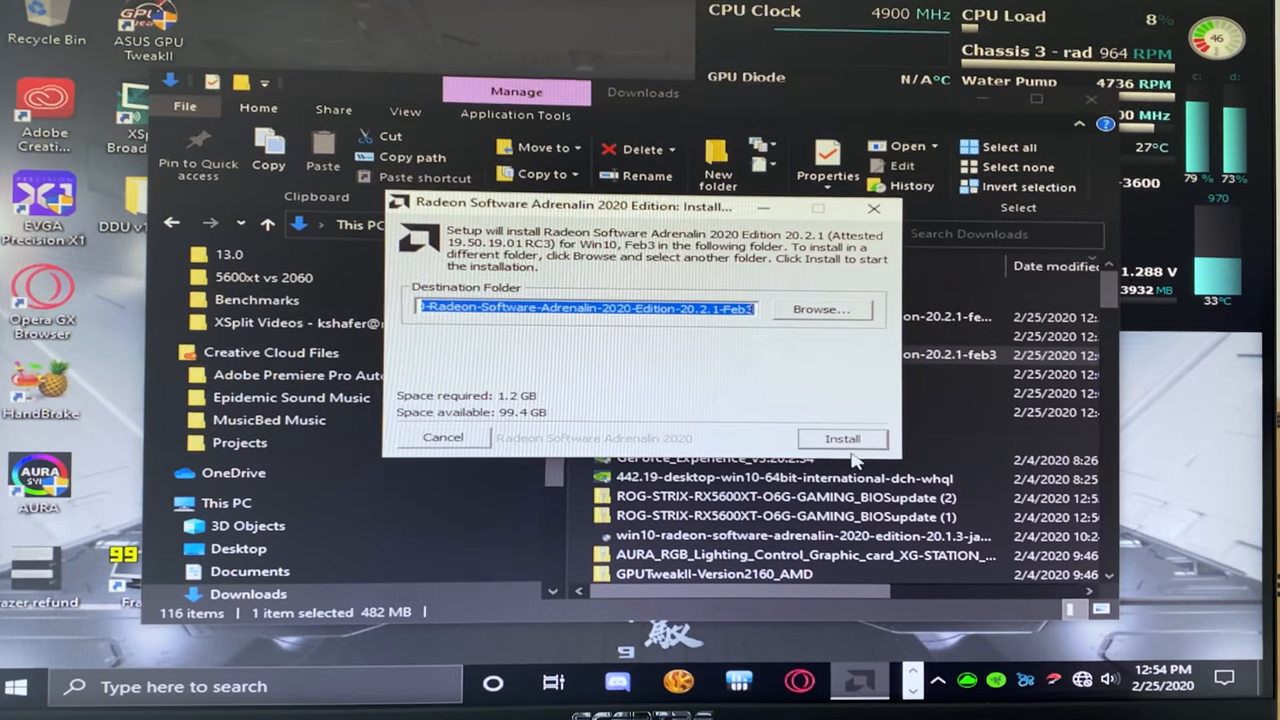
Extract to the default folder, install Radeon Software 20.2.1 and opt out of anonymous usage collection
left_click(842, 438)
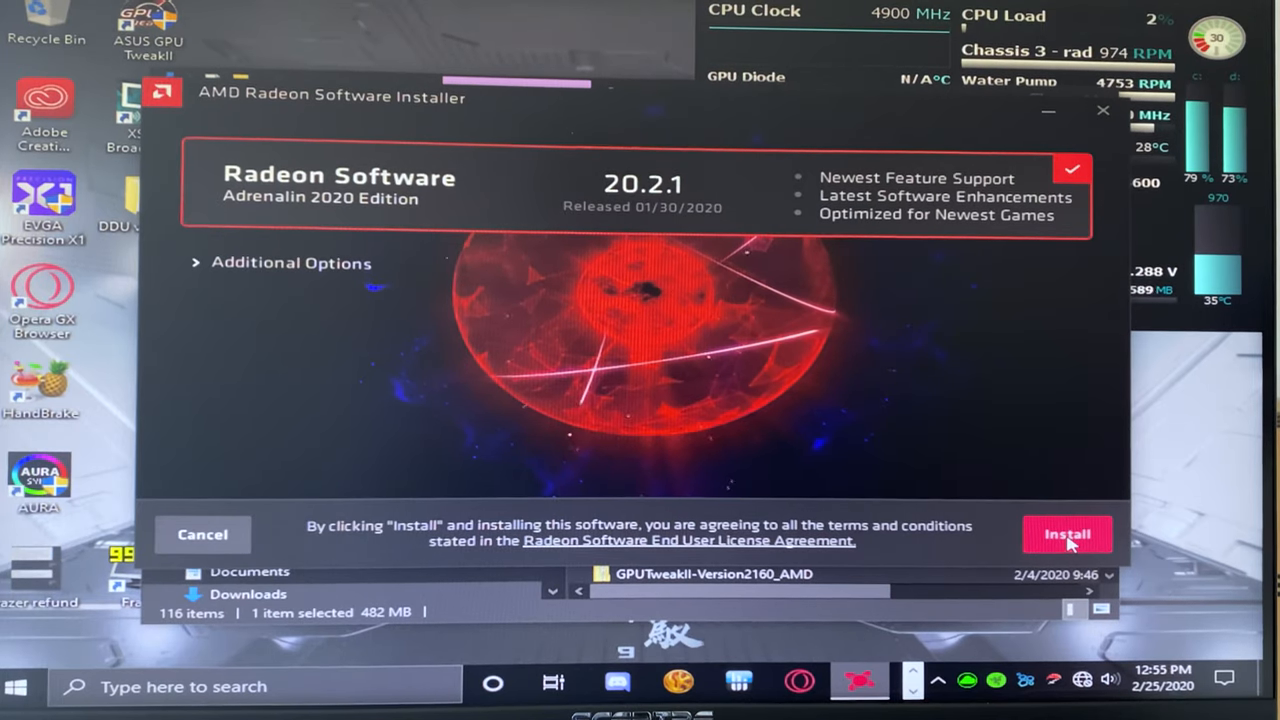
left_click(1066, 534)
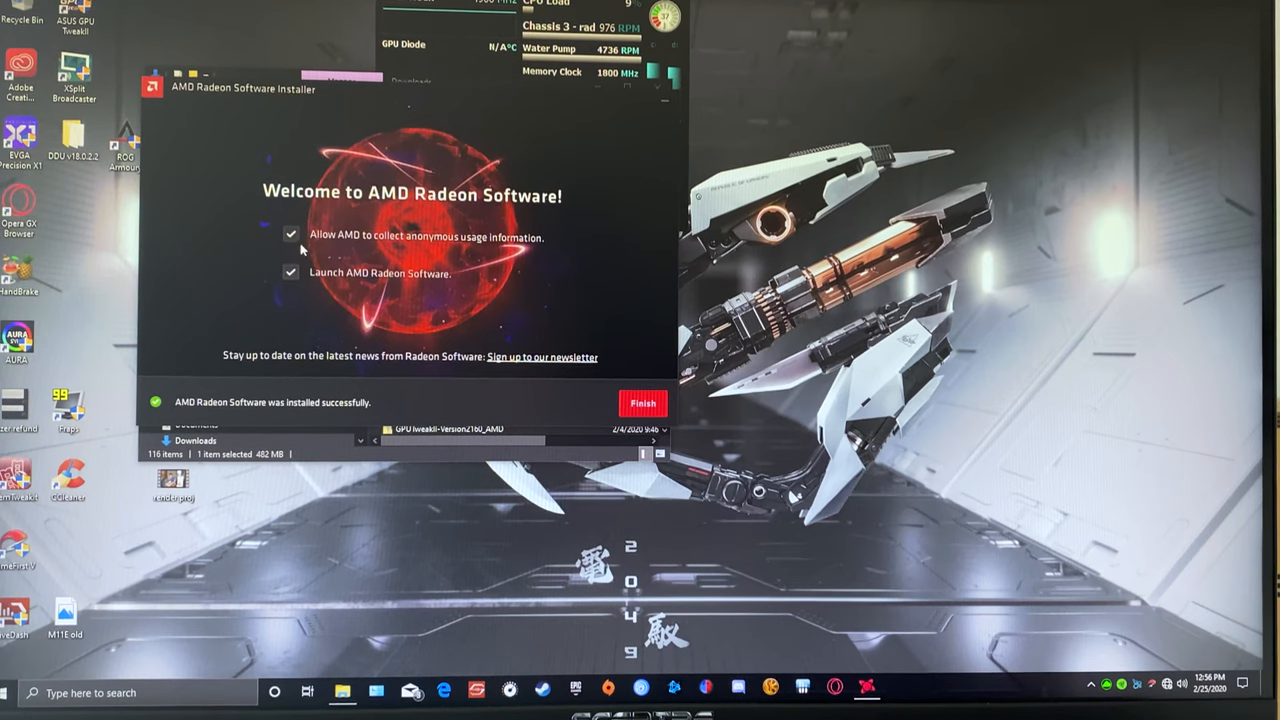
left_click(292, 236)
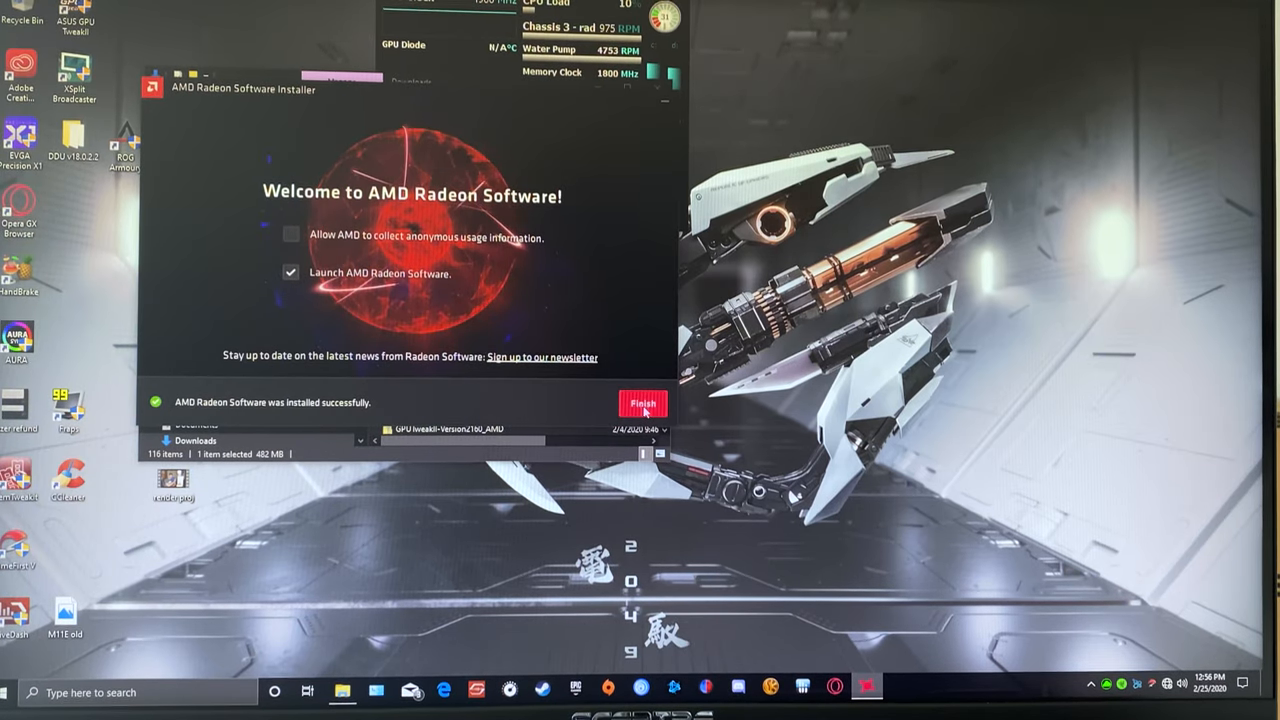
Launch Radeon Software, skip quick setup and show its messages list
left_click(640, 402)
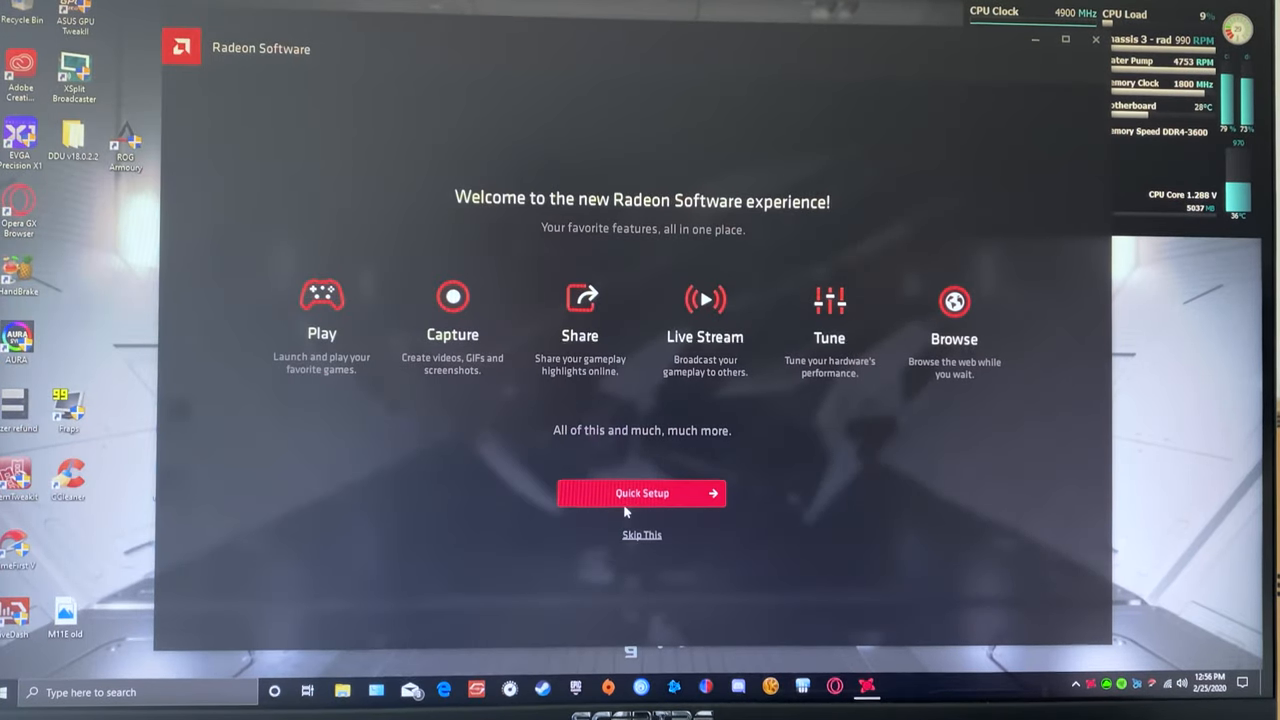
left_click(640, 492)
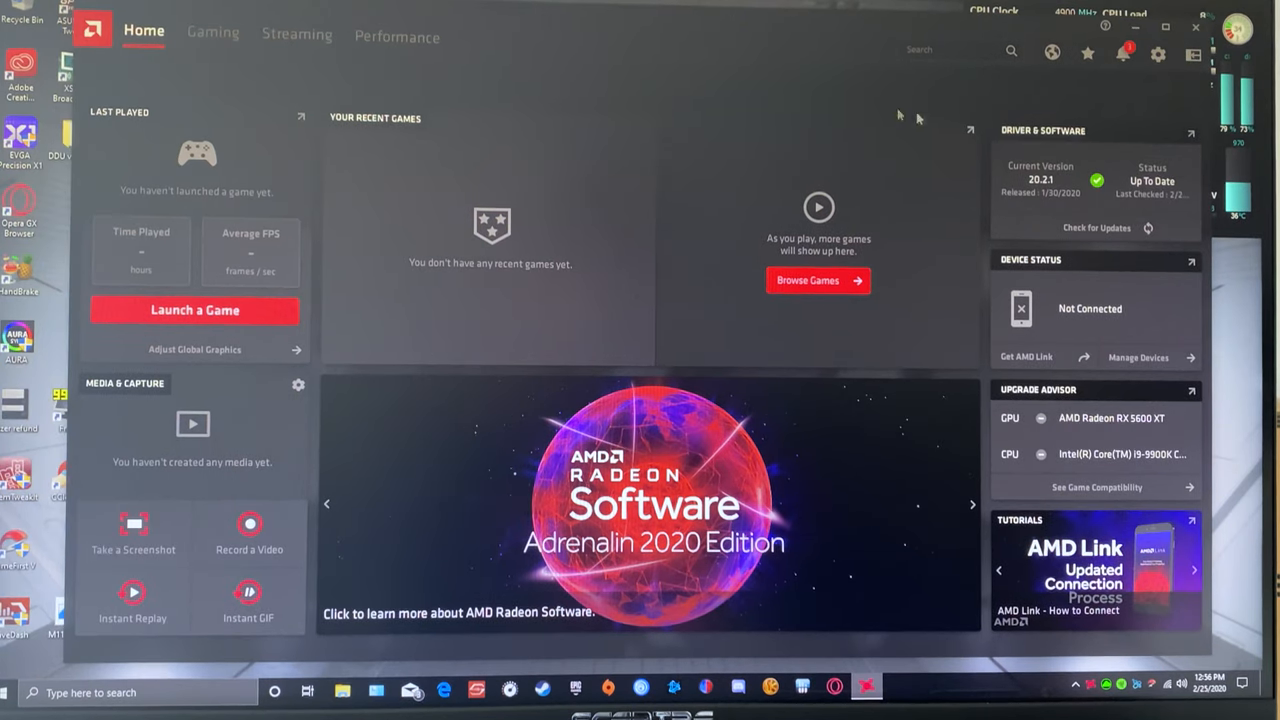
left_click(1122, 52)
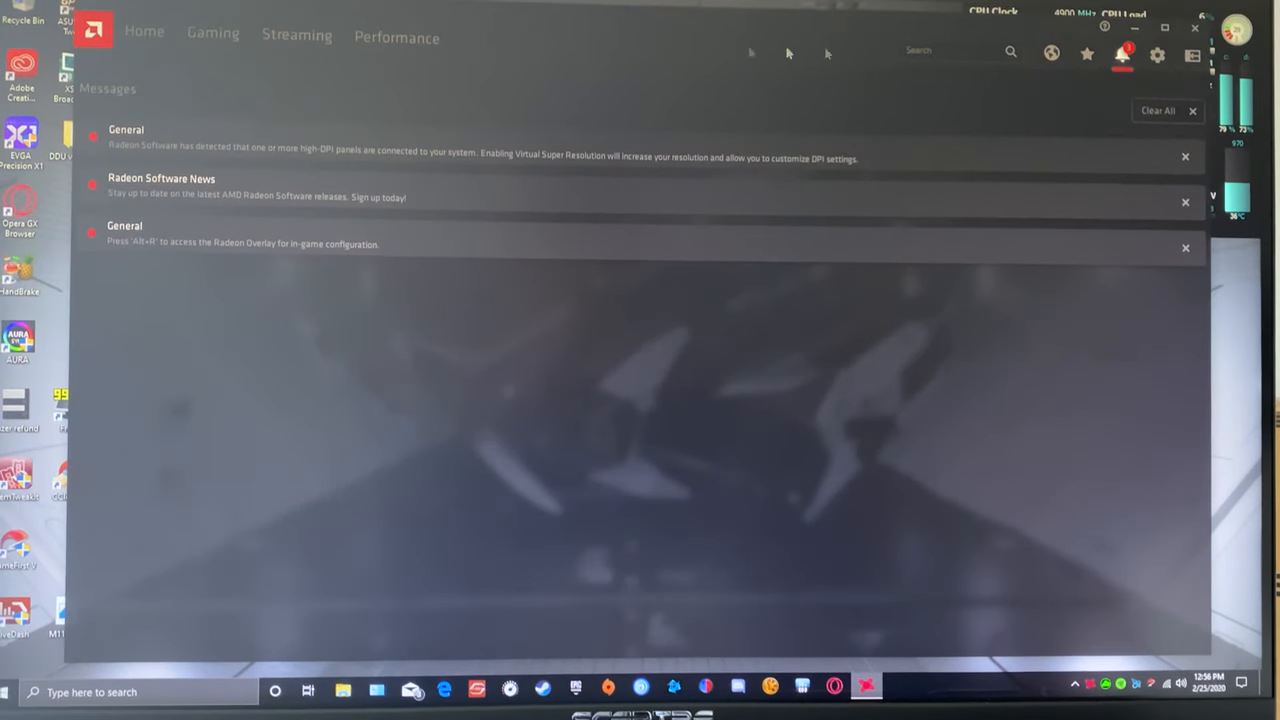